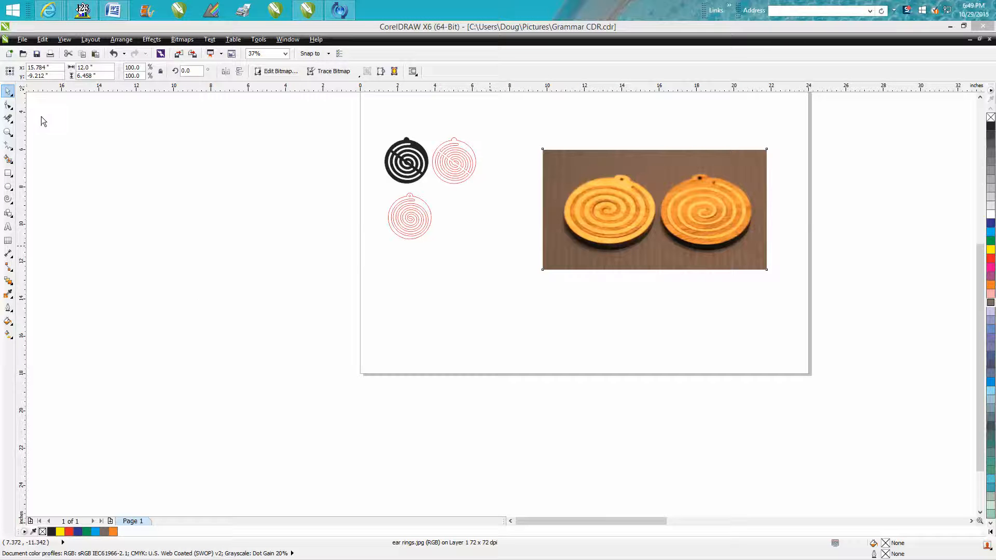
pyautogui.moveTo(590, 240)
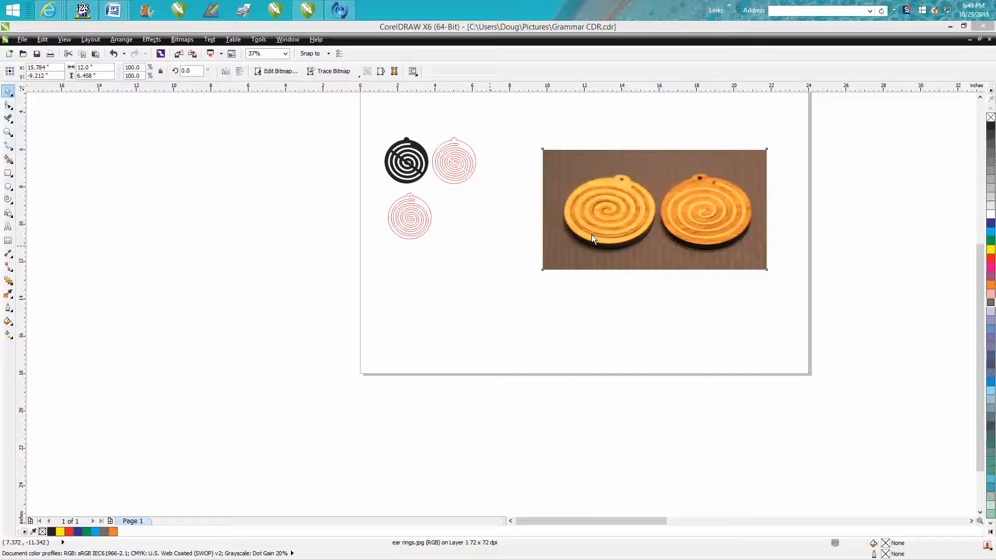
# Zoom in on the earring reference photo to study it before moving it off the page
pyautogui.click(8, 132)
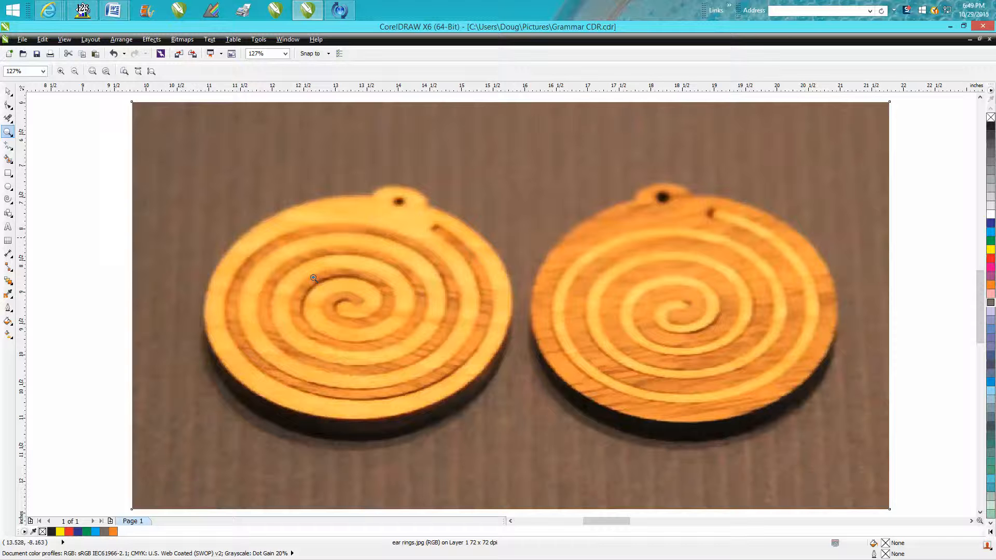
pyautogui.moveTo(448, 254)
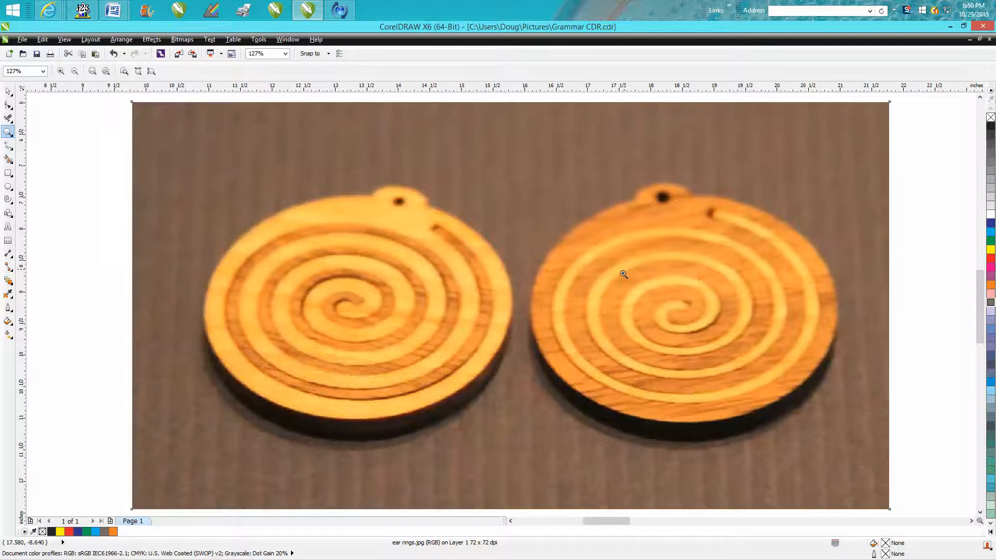
pyautogui.moveTo(477, 281)
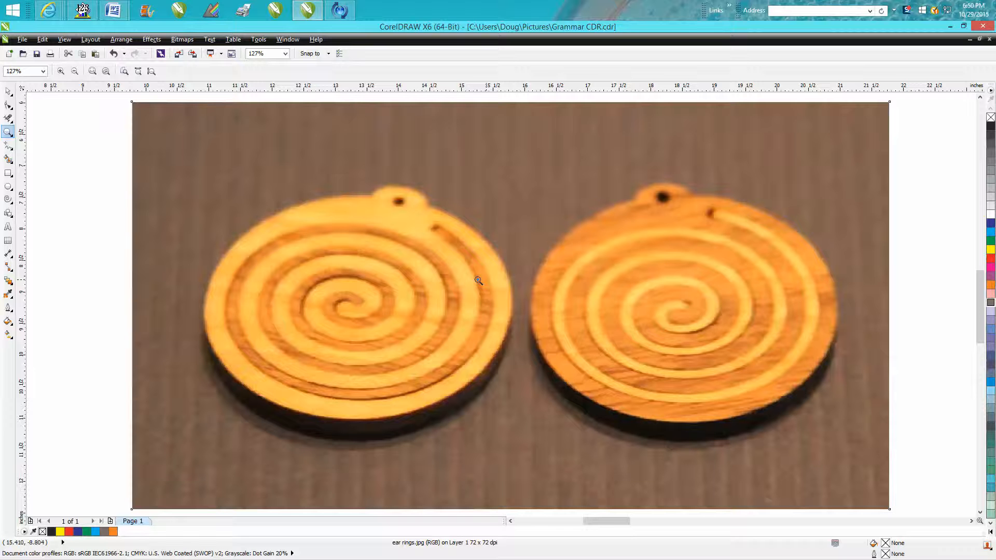
pyautogui.moveTo(481, 284)
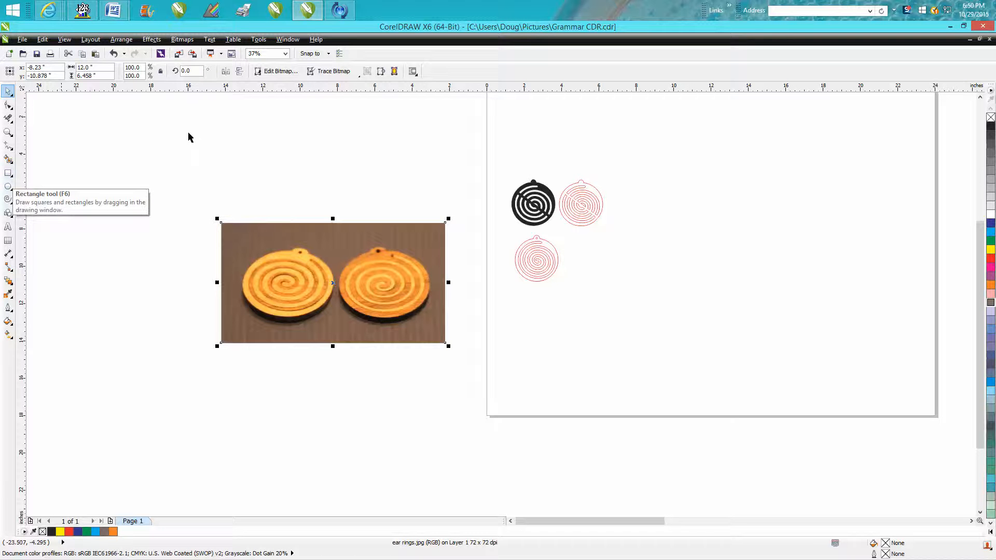
pyautogui.moveTo(55, 145)
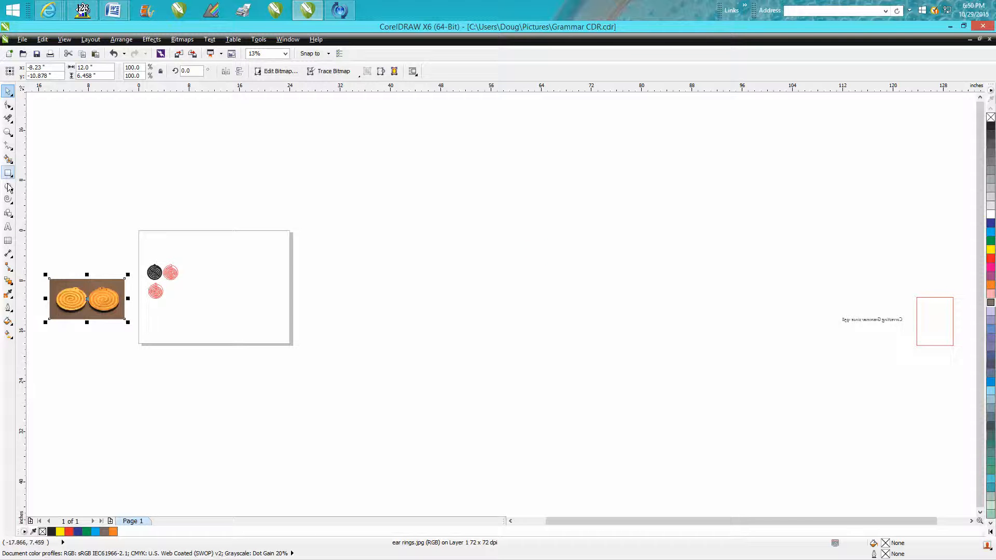
# Zoom to the page and reveal the Polygon flyout with its polygon, star, graph paper and spiral modes
pyautogui.click(8, 132)
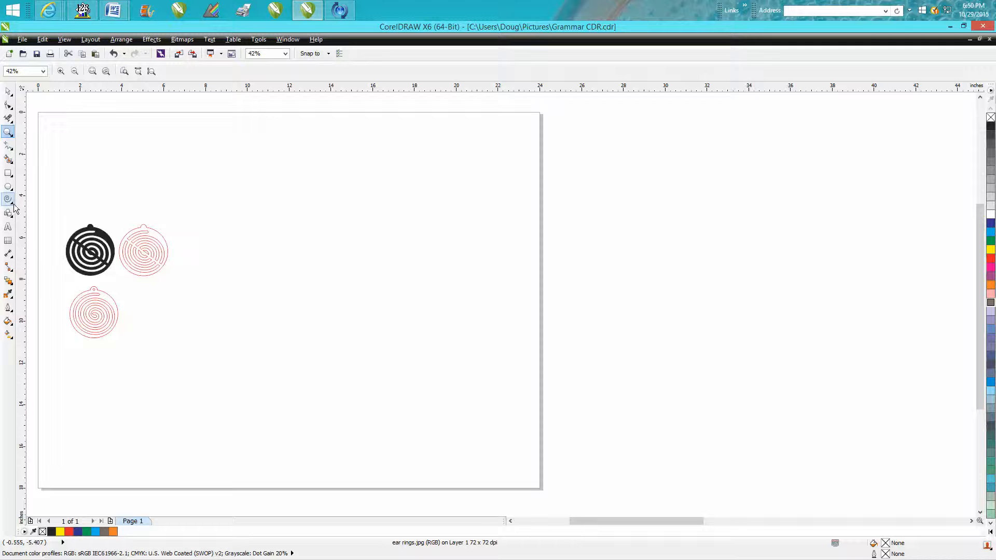
pyautogui.moveTo(9, 199)
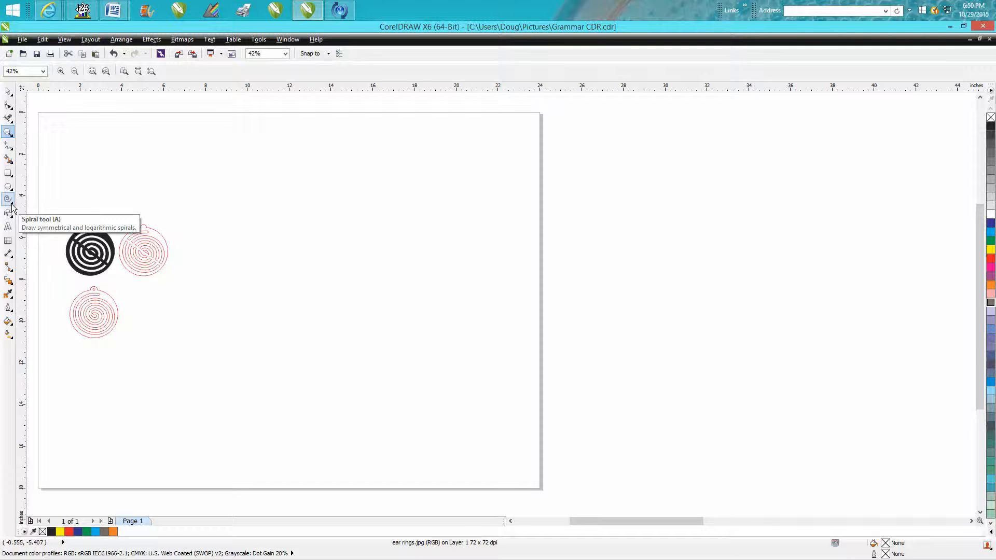
pyautogui.click(8, 200)
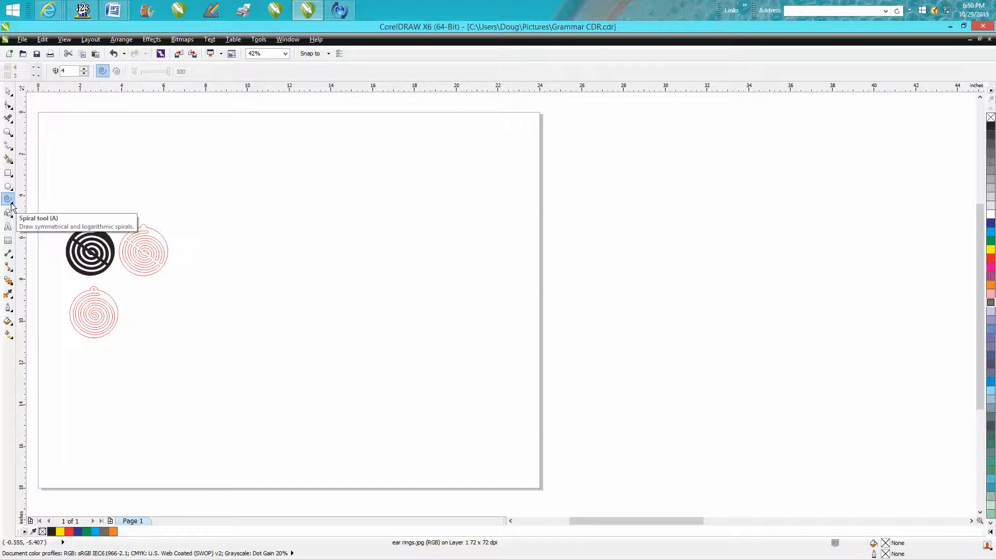
pyautogui.click(10, 199)
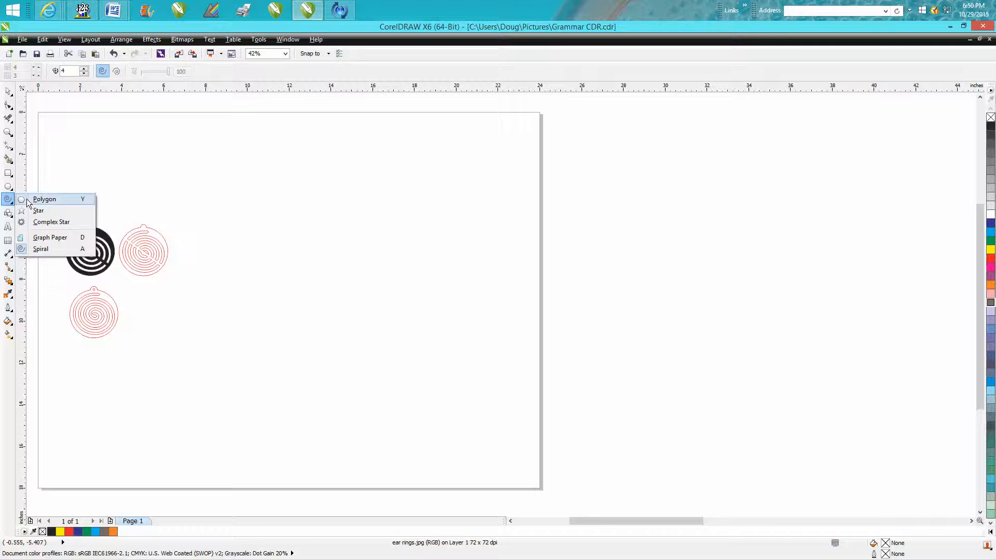
pyautogui.click(9, 199)
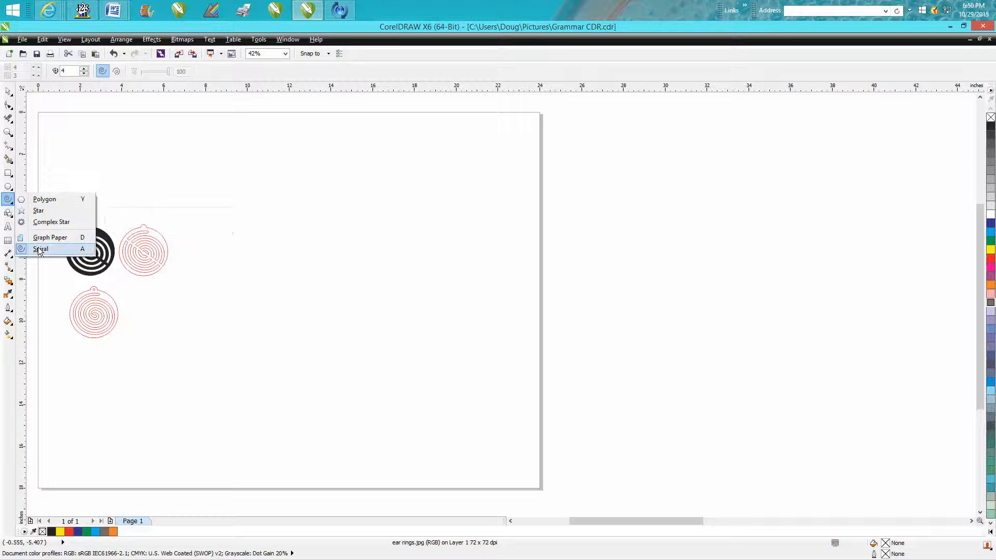
# Draw a red hairline spiral of about four turns with the Spiral tool and zoom to it
pyautogui.click(40, 248)
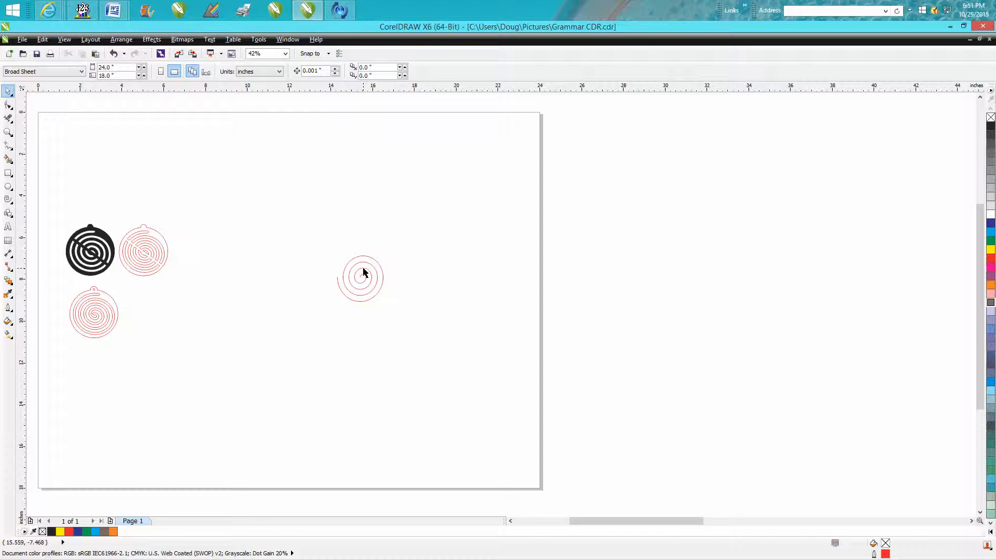
pyautogui.click(361, 276)
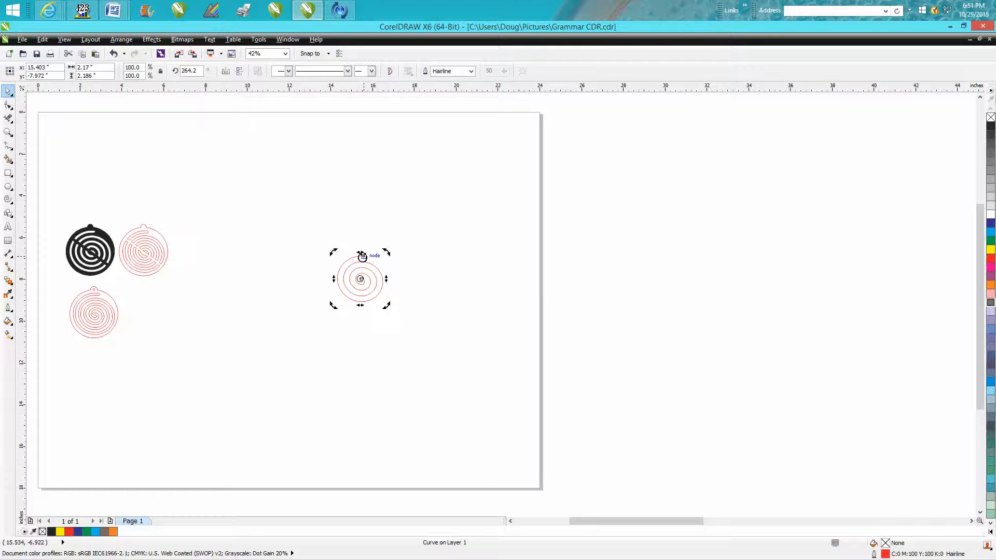
pyautogui.click(9, 132)
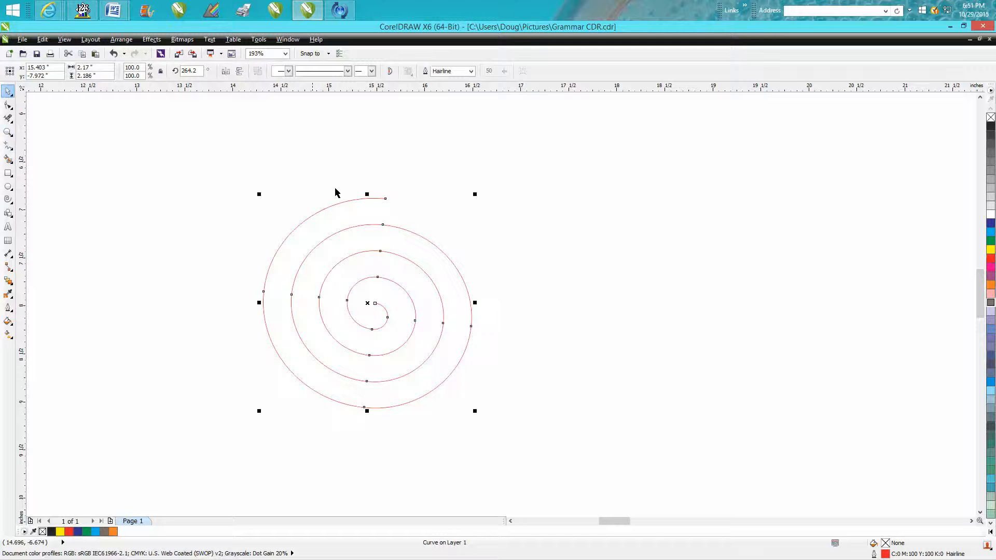
# Apply a 1-step 0.065" outside contour to the spiral and break the contour group apart
pyautogui.click(151, 39)
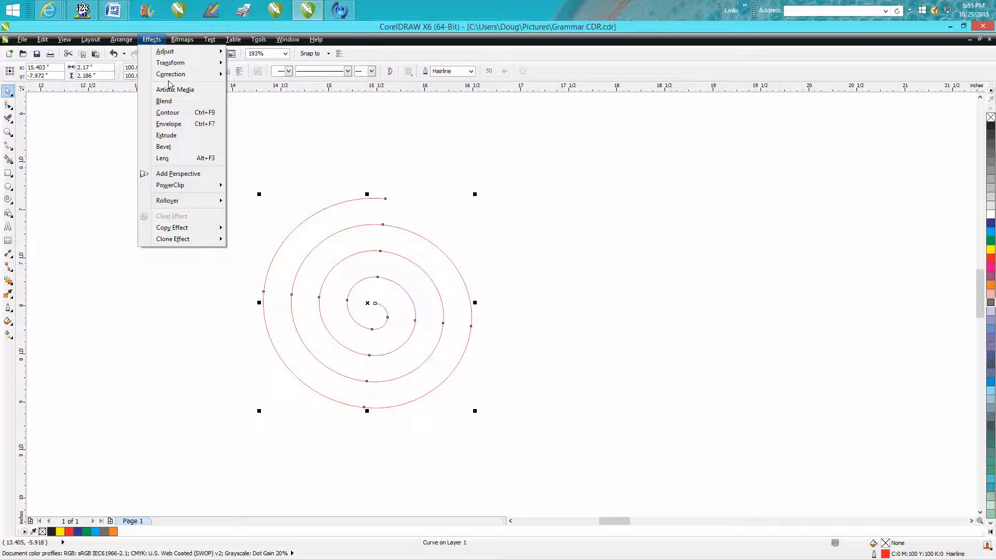
pyautogui.click(169, 112)
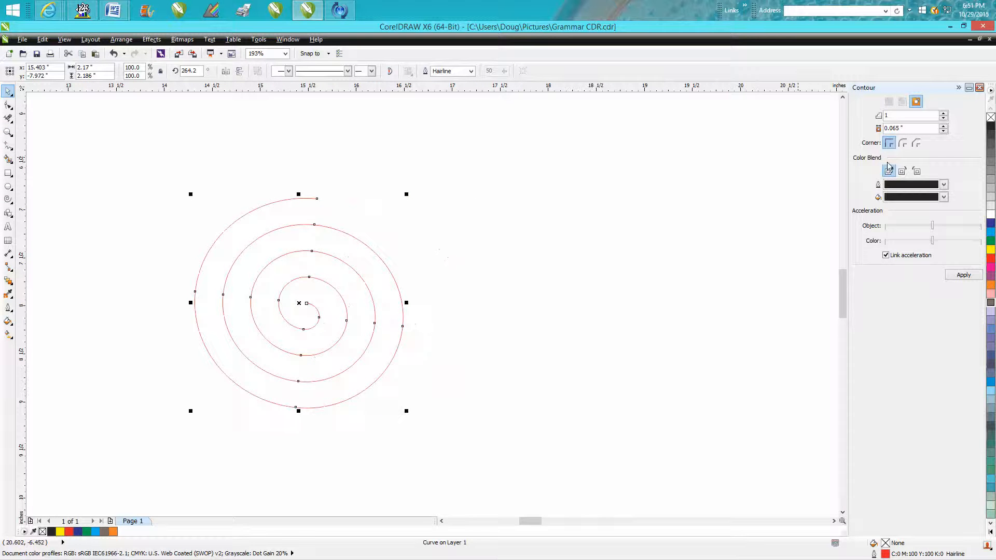
pyautogui.moveTo(895, 128)
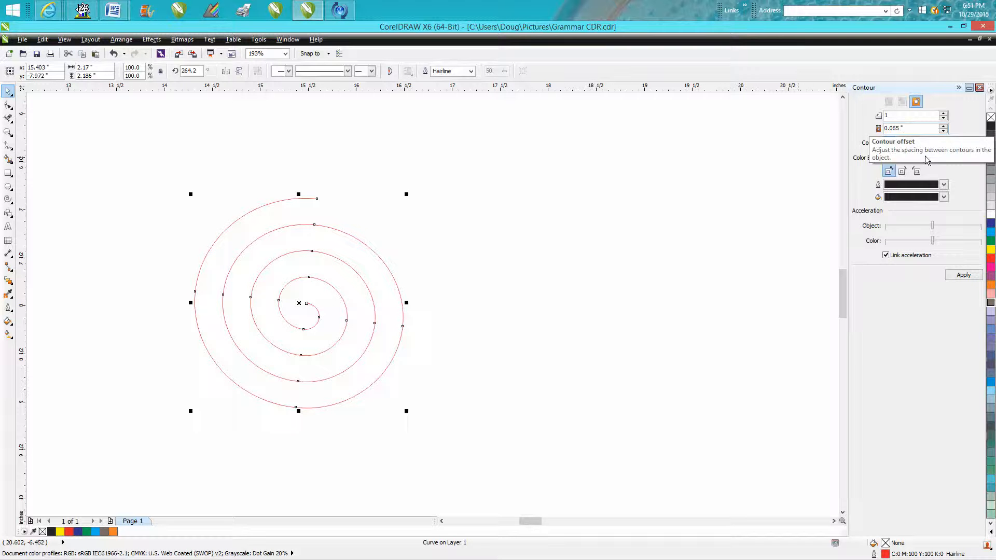
pyautogui.moveTo(962, 273)
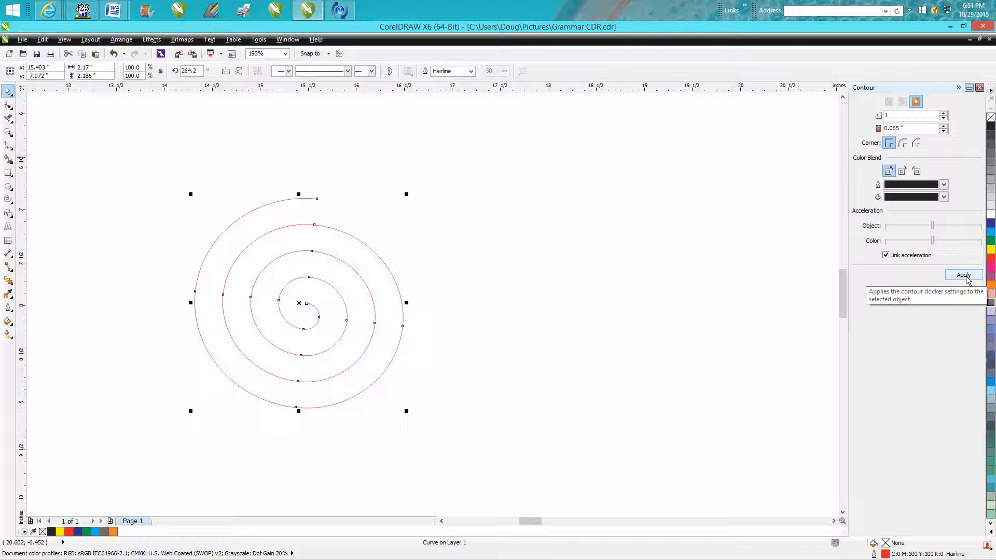
pyautogui.click(963, 274)
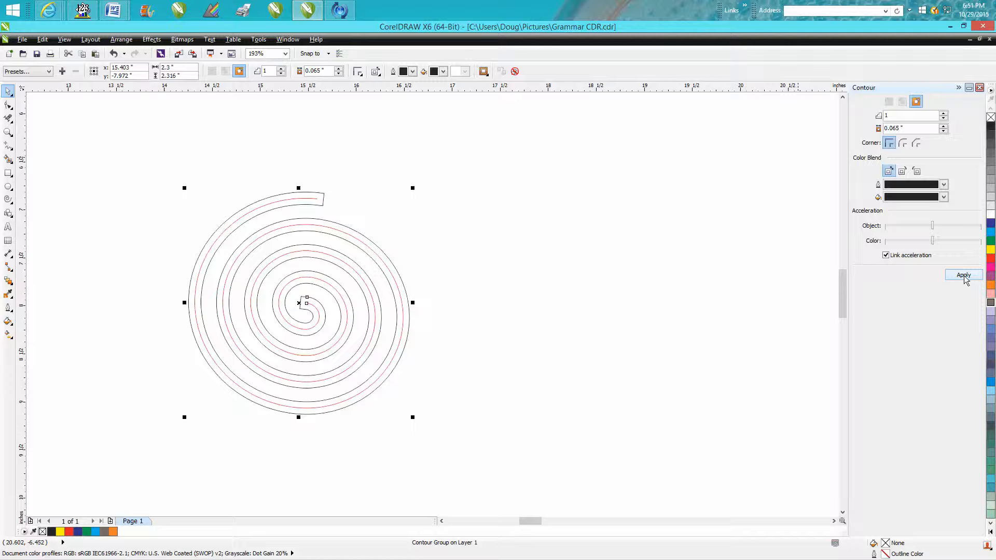
pyautogui.click(120, 40)
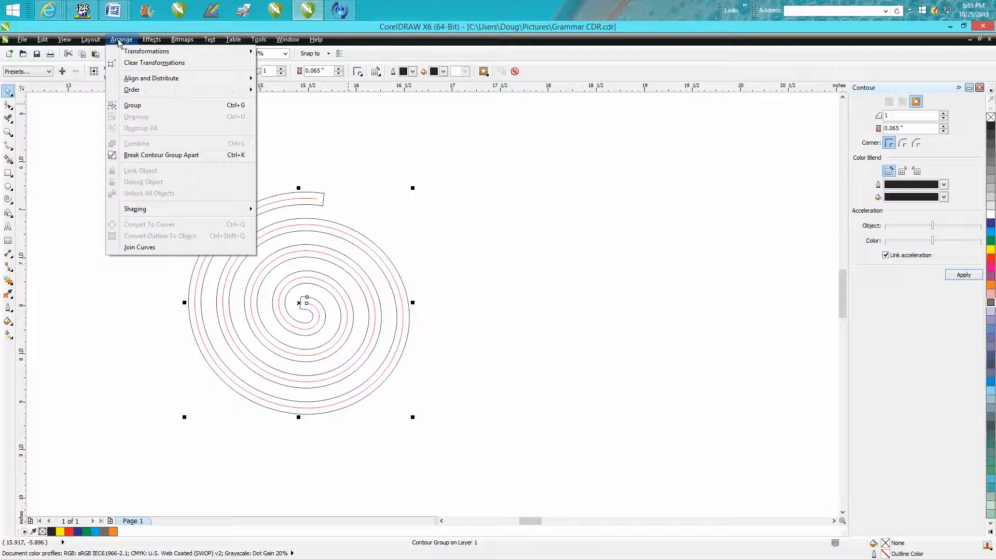
pyautogui.click(162, 155)
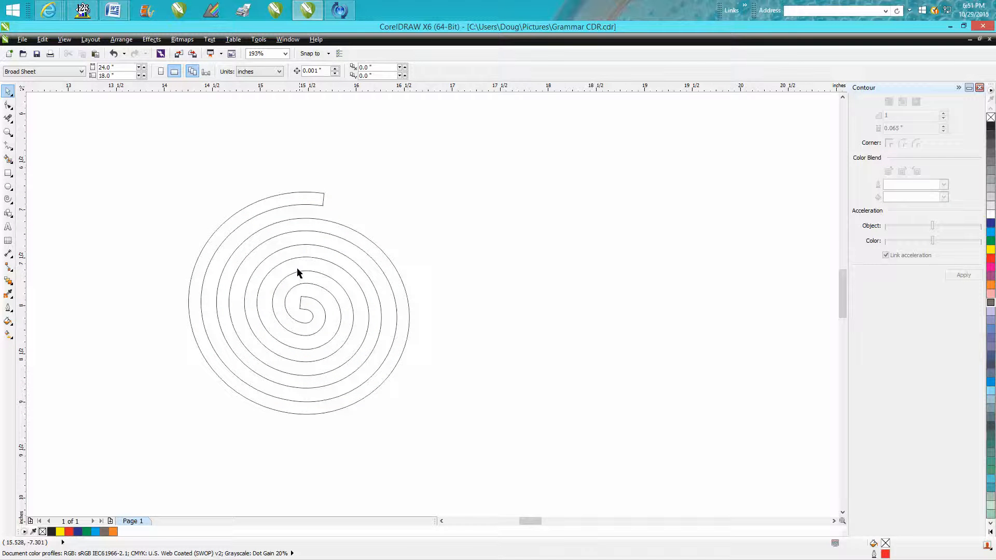
# Convert the spiral's inner end segment to a curve so the tip rounds smoothly
pyautogui.click(8, 132)
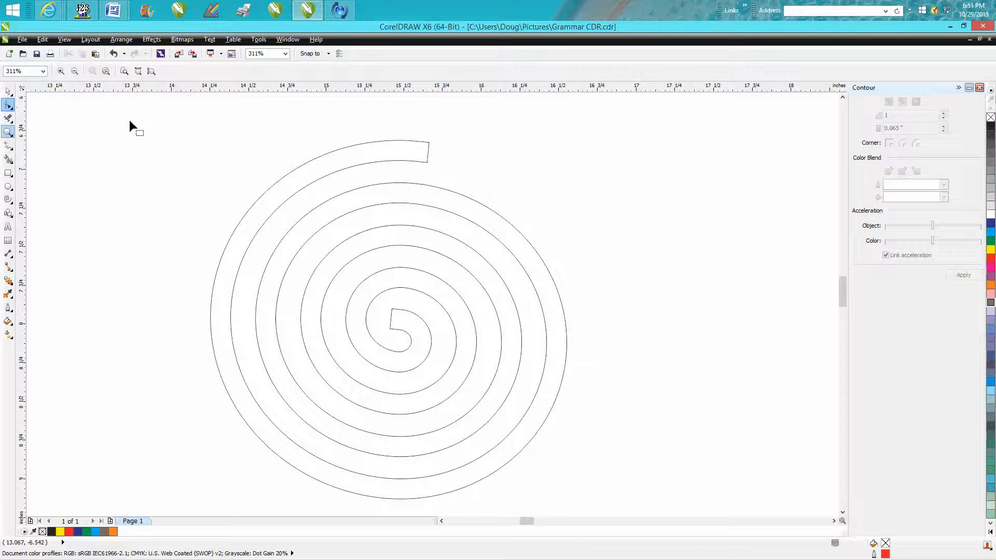
pyautogui.moveTo(36, 114)
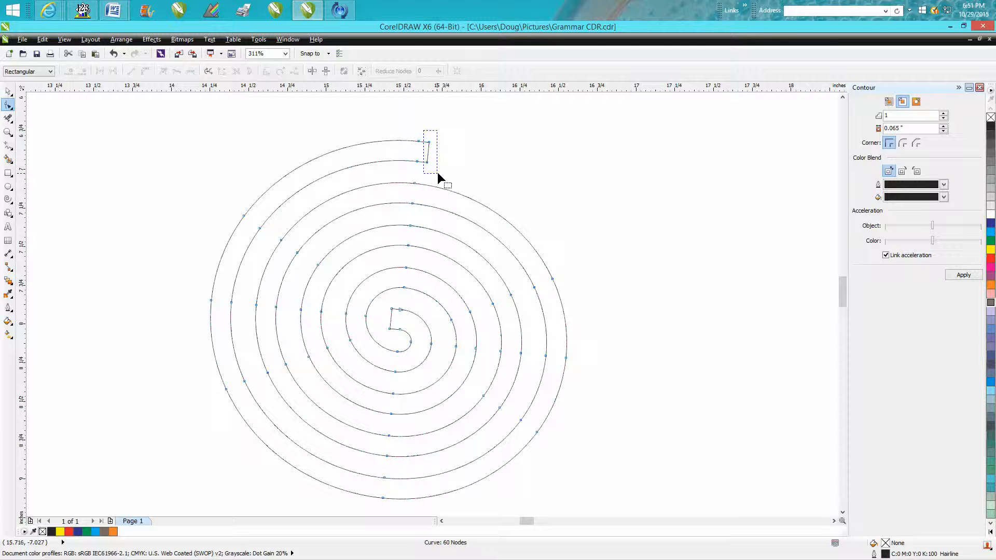
pyautogui.rightClick(428, 161)
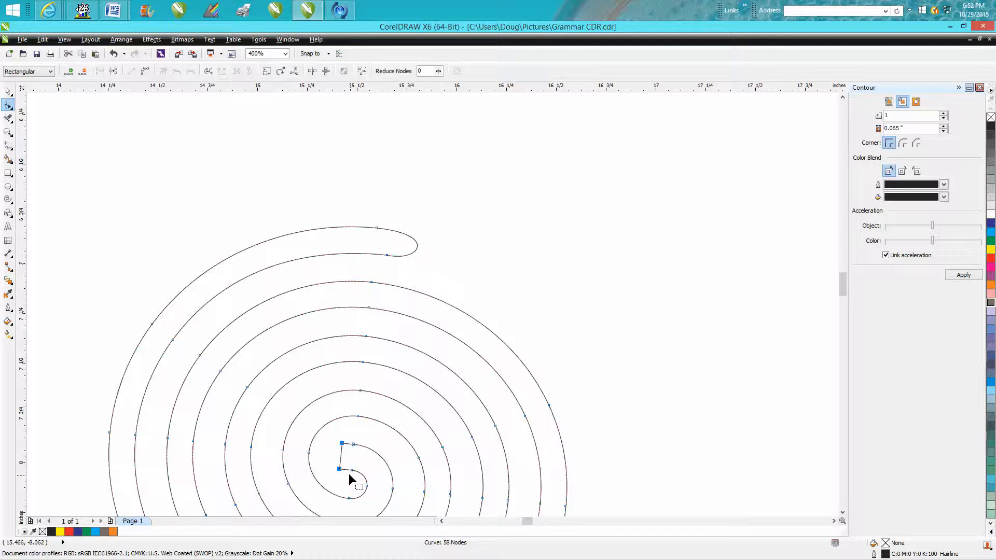
pyautogui.rightClick(341, 469)
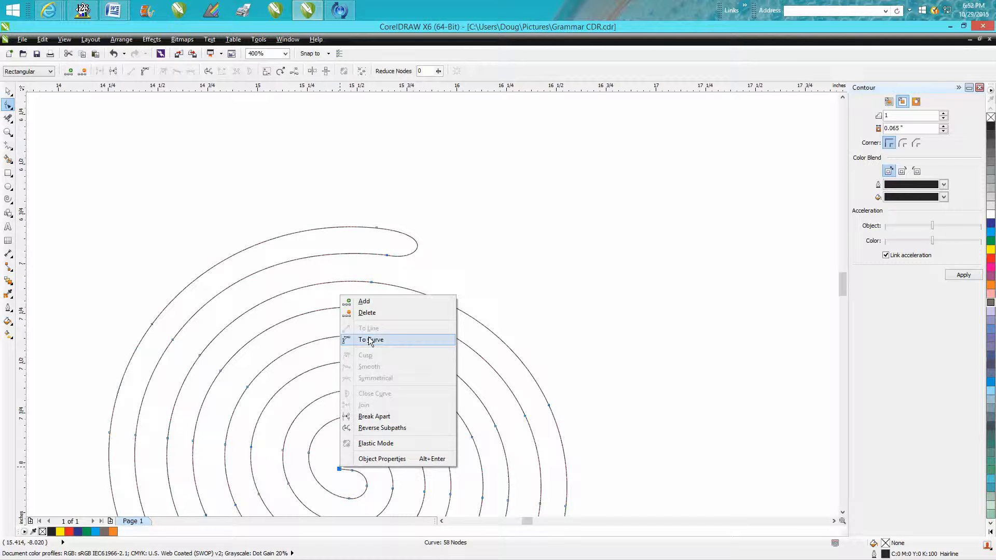
pyautogui.click(372, 341)
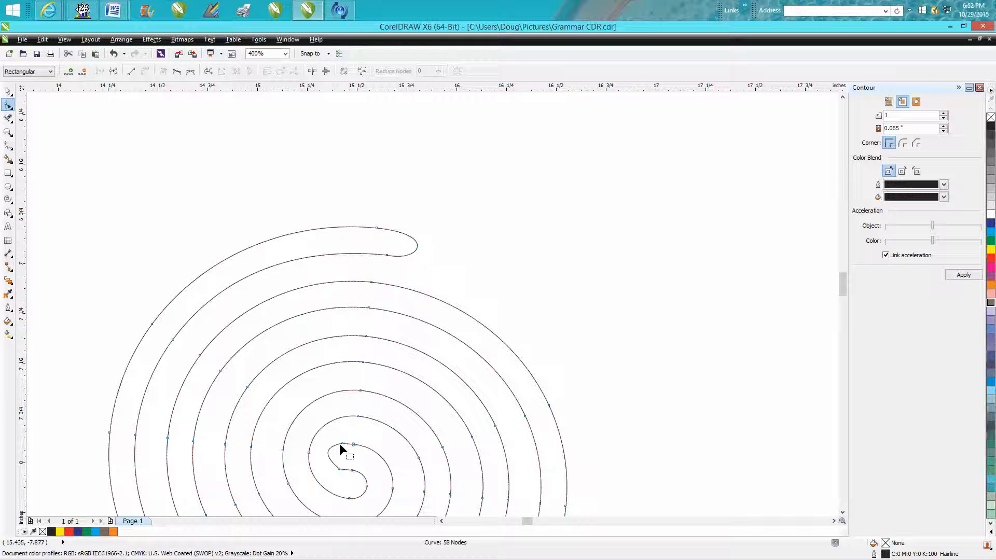
pyautogui.click(8, 131)
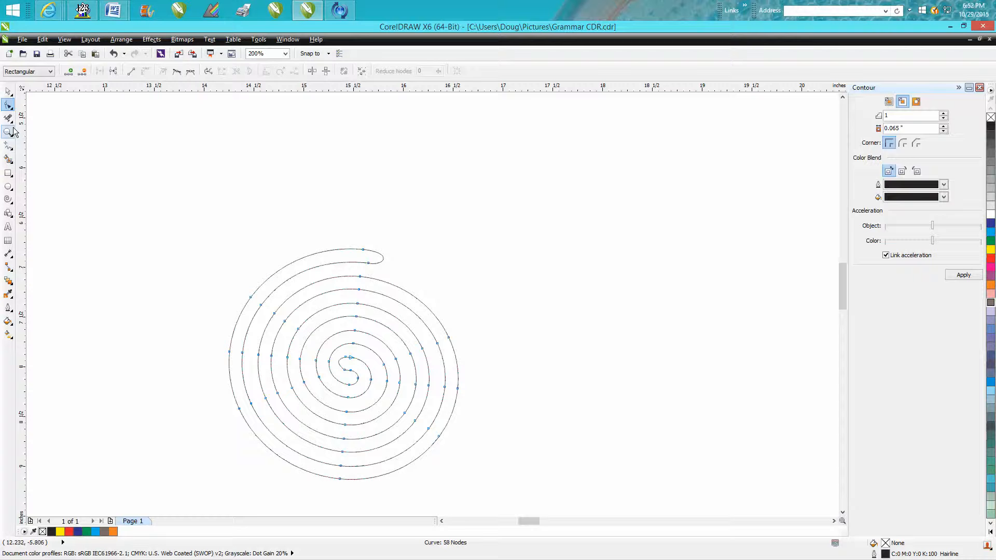
# Draw a red circle about 2.77 inches wide centred around the spiral band
pyautogui.click(9, 104)
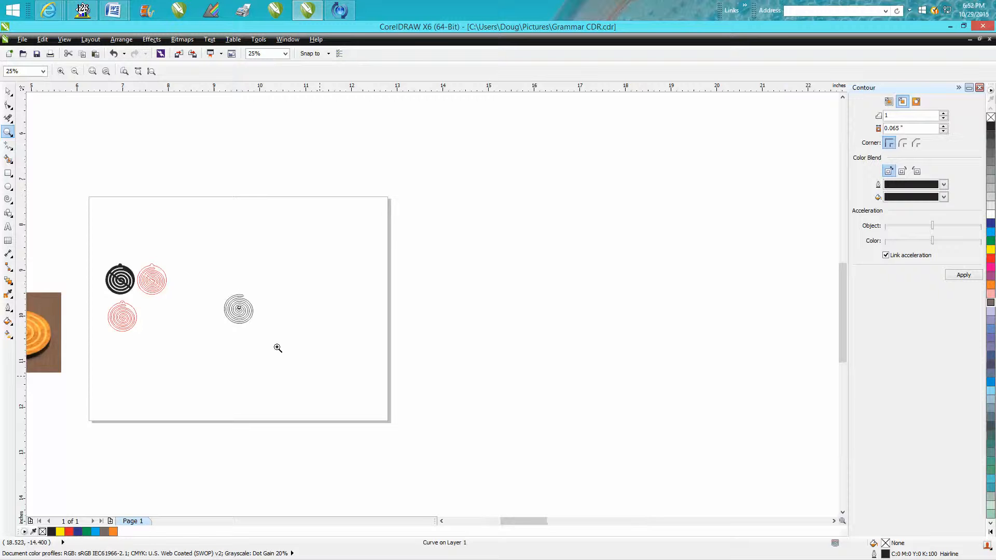
pyautogui.click(239, 309)
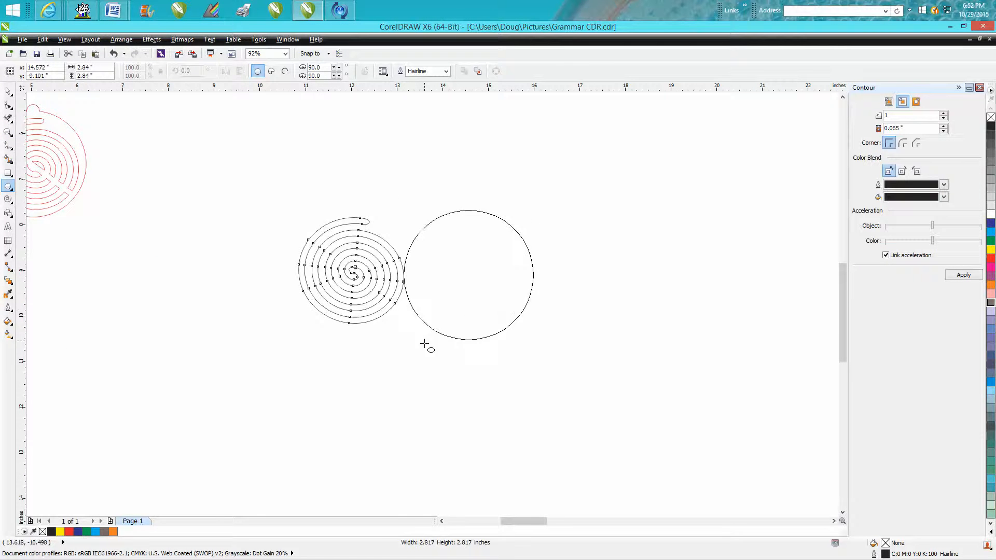
pyautogui.click(351, 270)
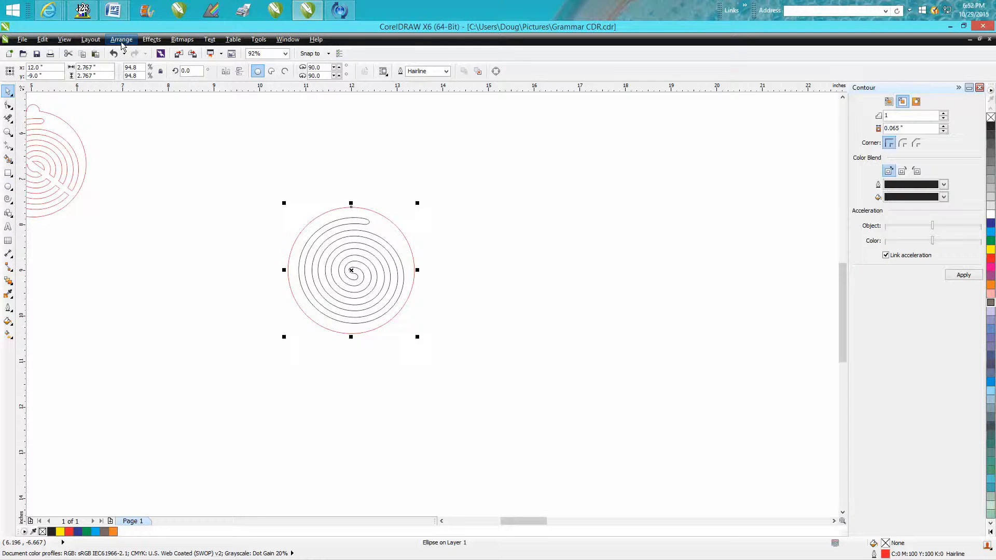
pyautogui.moveTo(265, 211)
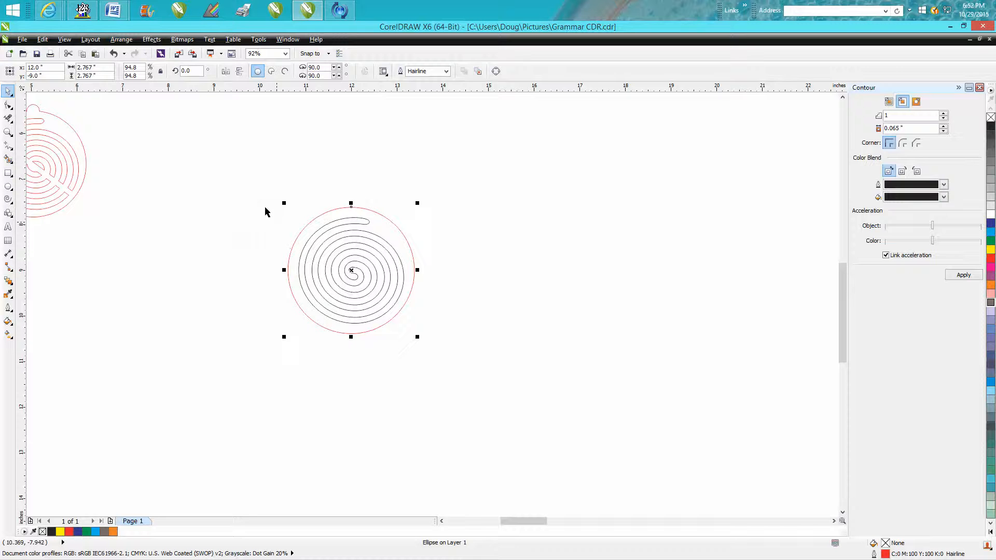
# Group the spiral with its red ring and scale the group down slightly
pyautogui.click(121, 38)
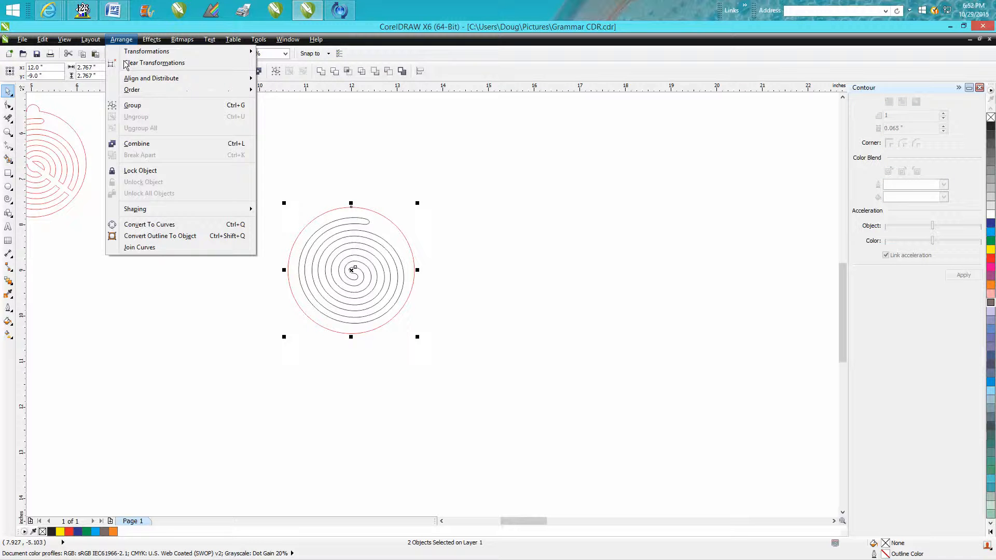
pyautogui.click(132, 105)
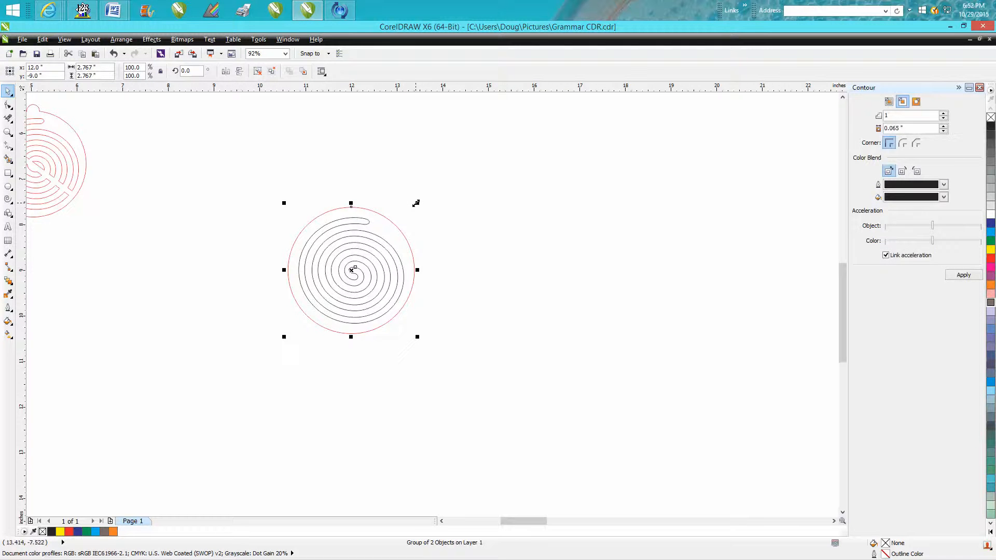
pyautogui.moveTo(416, 203); pyautogui.dragTo(397, 225)
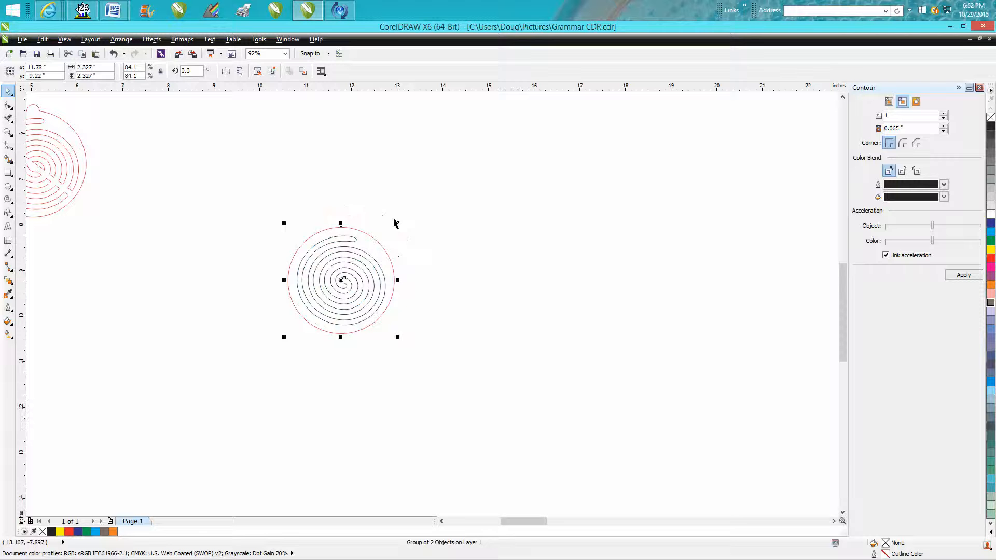
pyautogui.moveTo(397, 223); pyautogui.dragTo(383, 236)
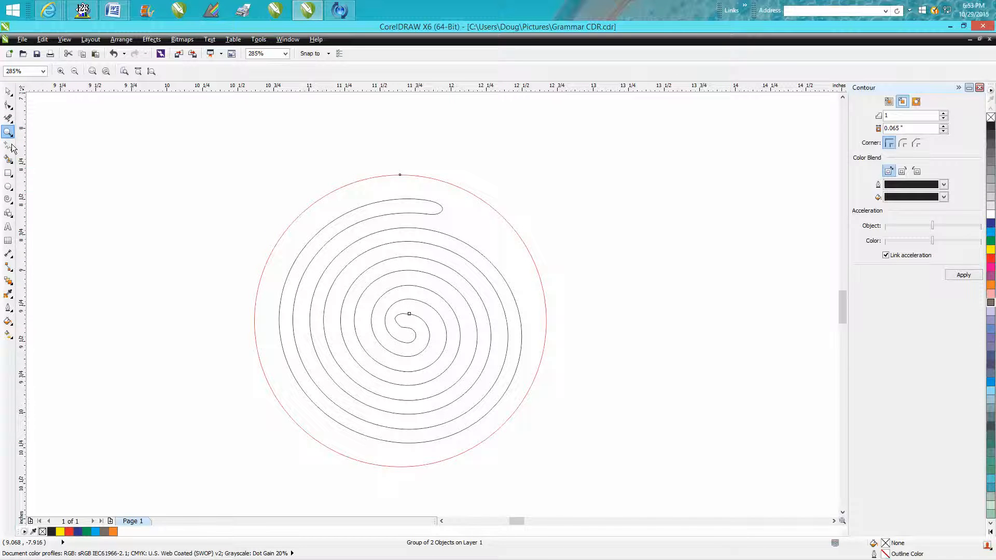
# Draw a small red-outlined circle about 0.3 inches wide on the ring's top edge
pyautogui.click(9, 187)
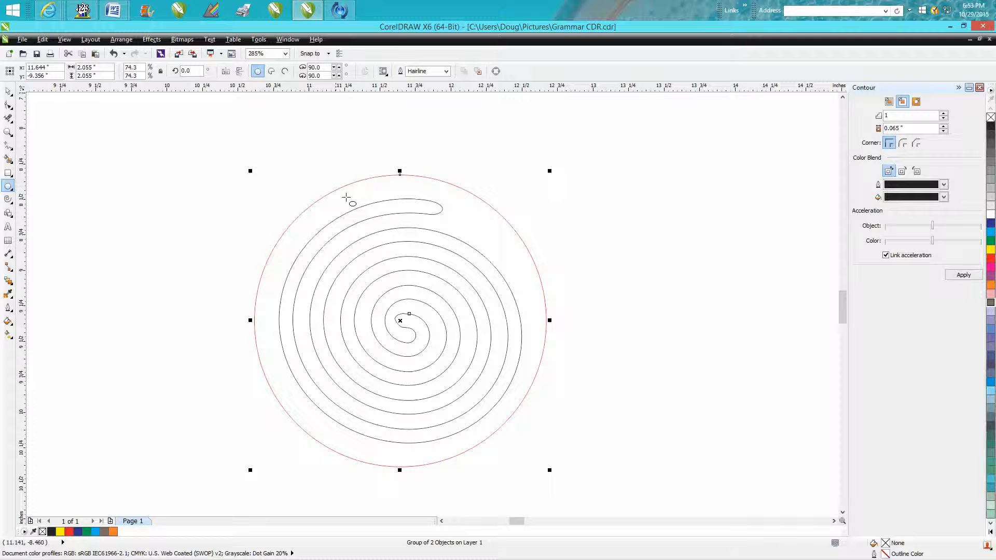
pyautogui.moveTo(405, 185)
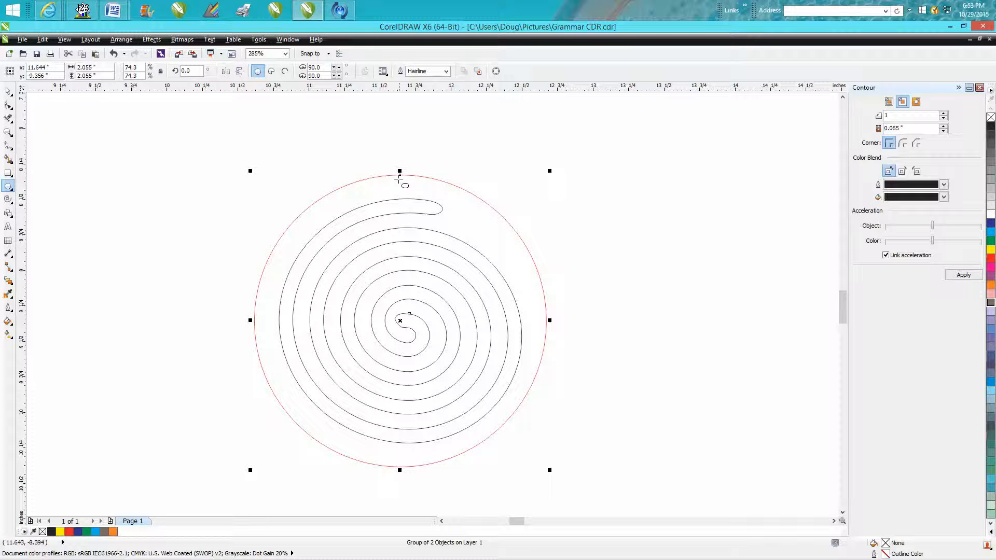
pyautogui.moveTo(400, 175)
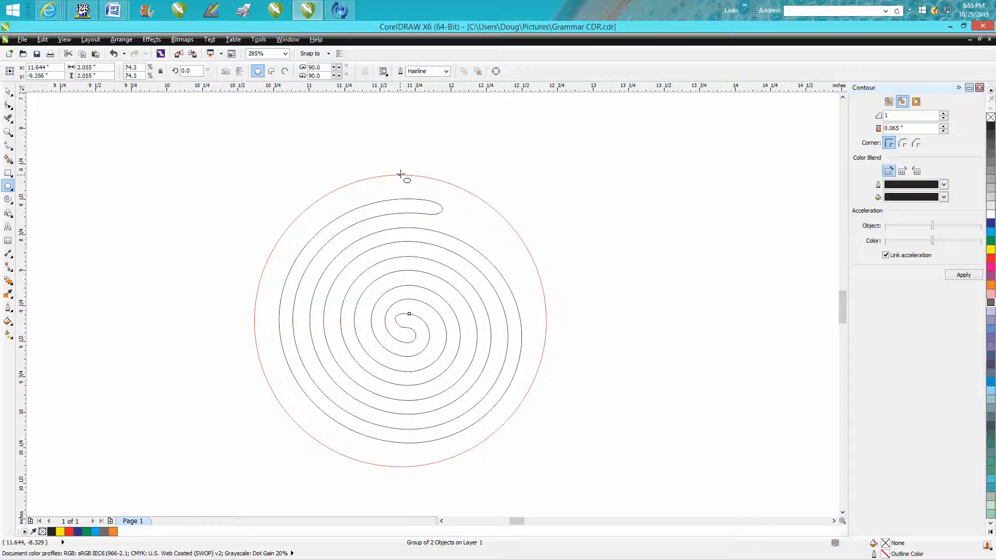
pyautogui.click(399, 314)
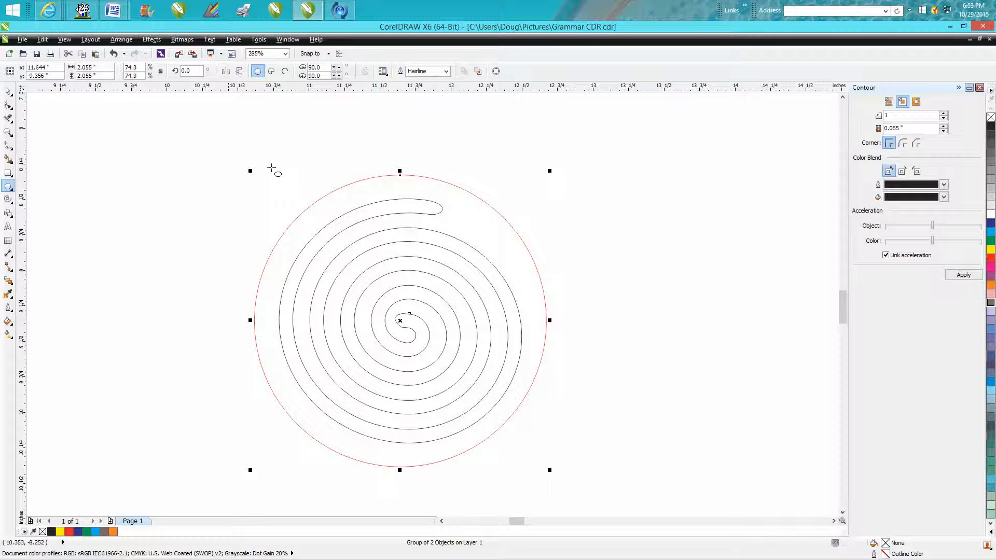
pyautogui.moveTo(298, 207)
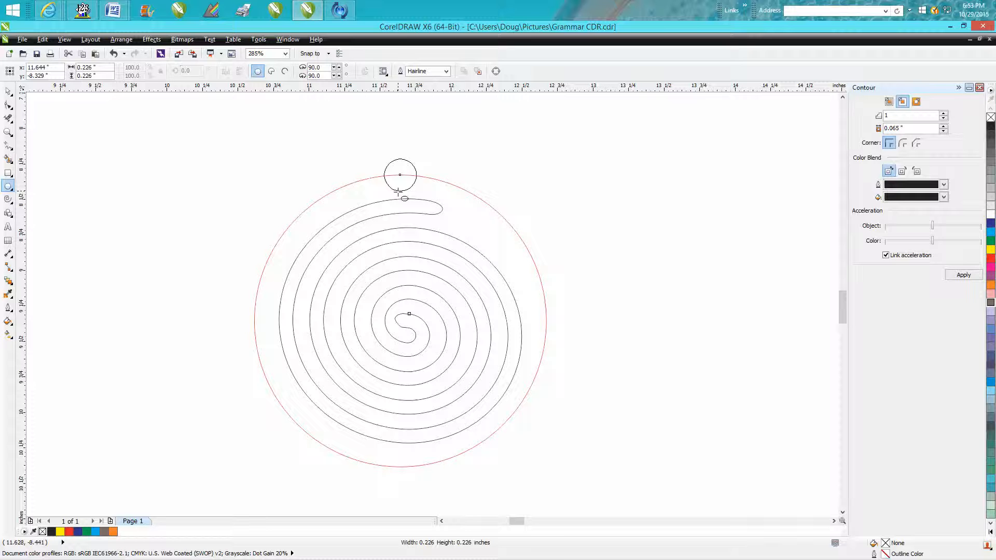
pyautogui.click(398, 175)
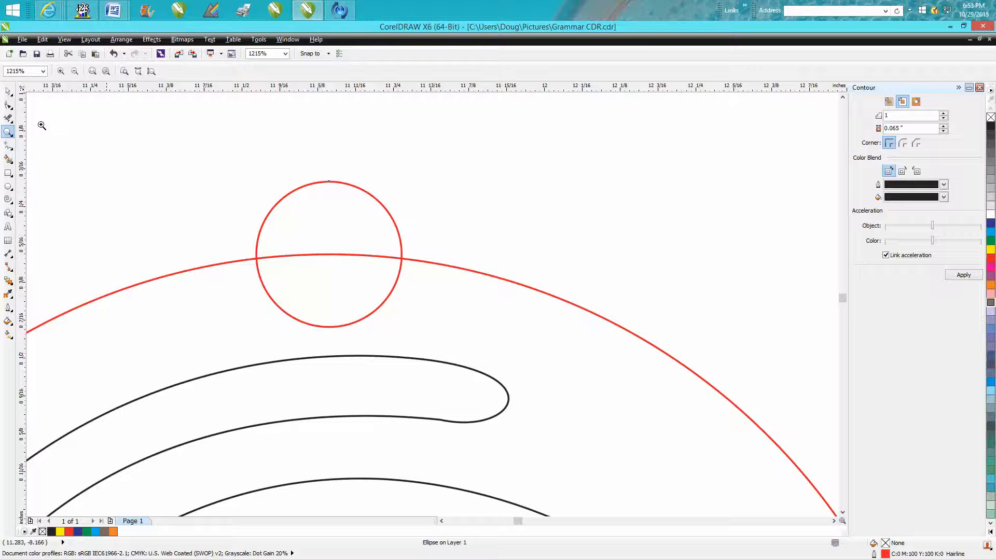
pyautogui.click(327, 255)
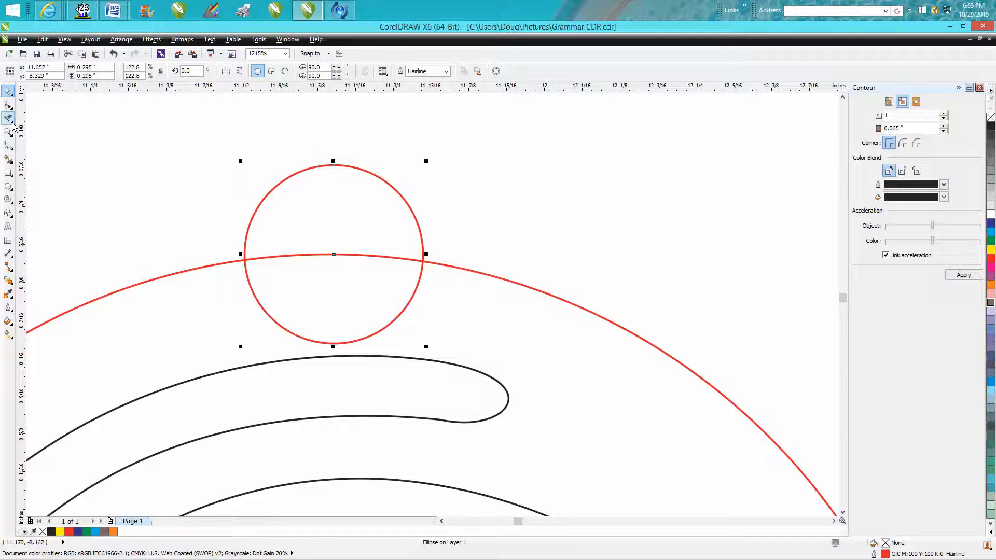
# Remove the overlapping segments with Virtual Segment Delete so the loop welds into the ring
pyautogui.click(9, 118)
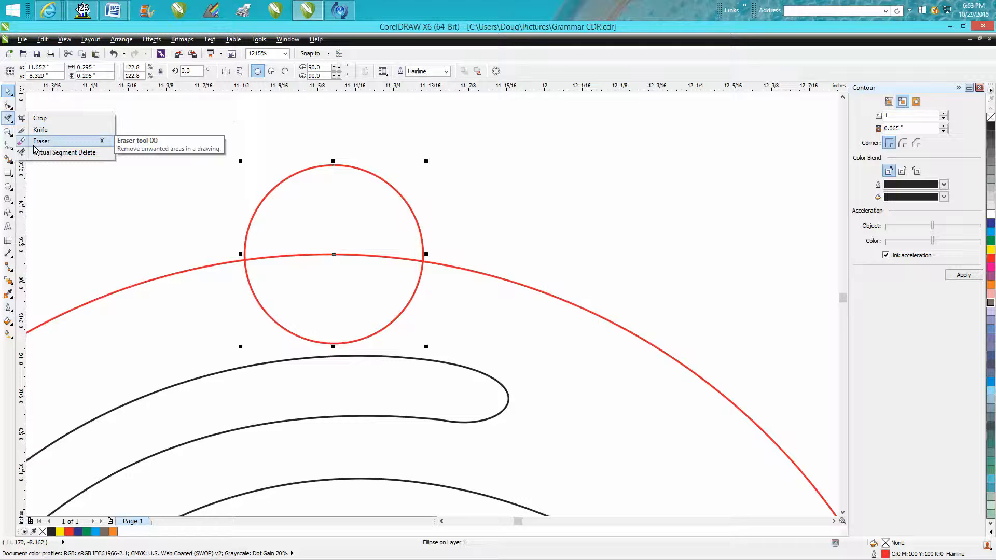
pyautogui.click(41, 140)
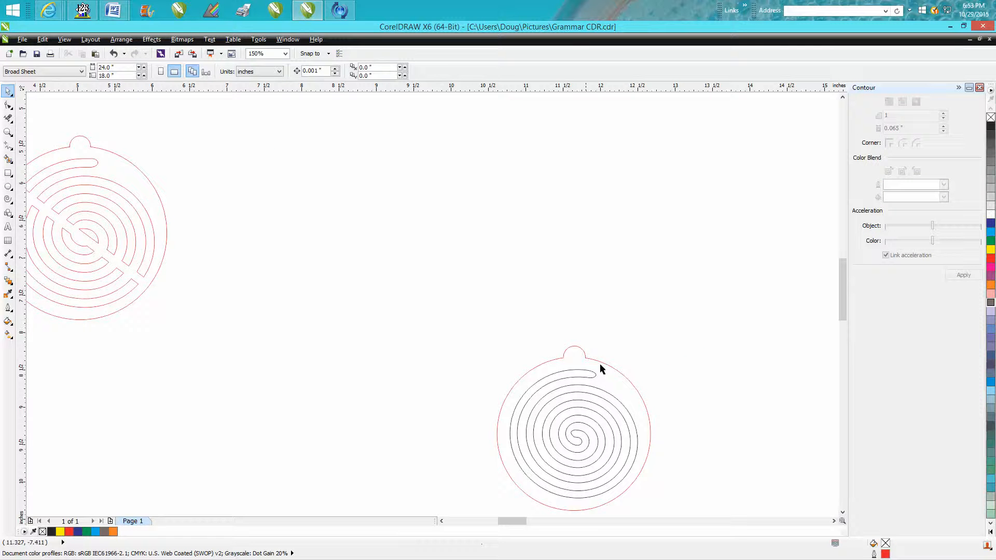
# Change the spiral band's outline colour to red
pyautogui.click(575, 435)
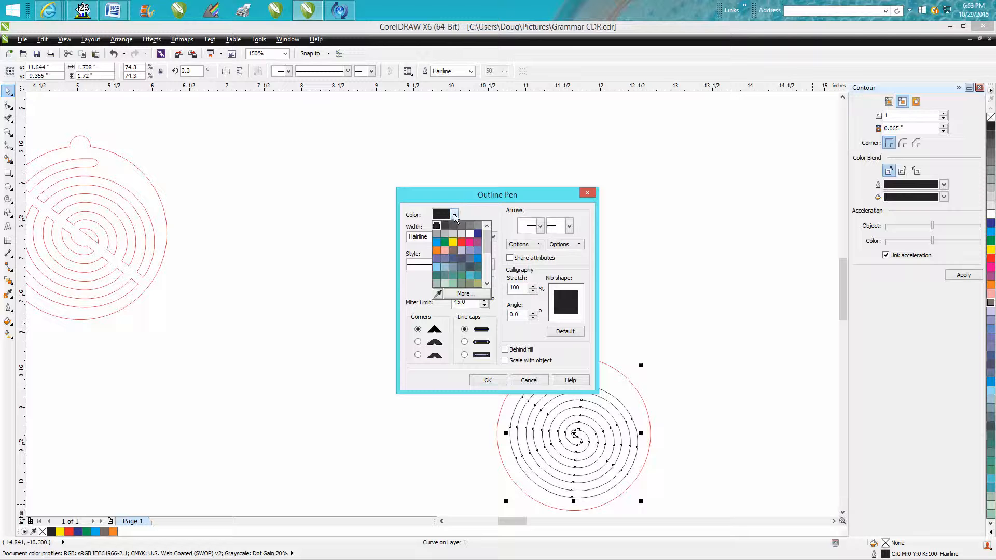
pyautogui.click(443, 241)
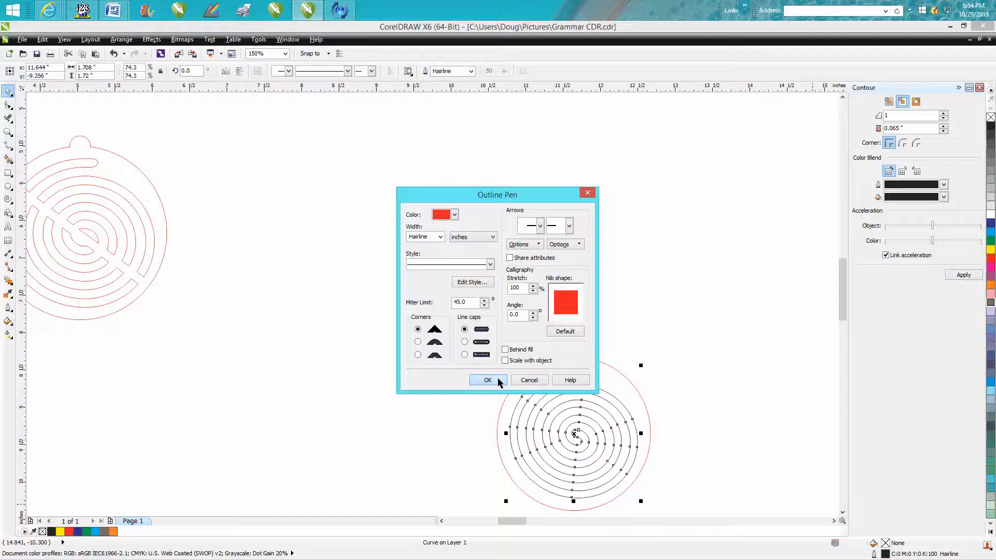
pyautogui.click(488, 380)
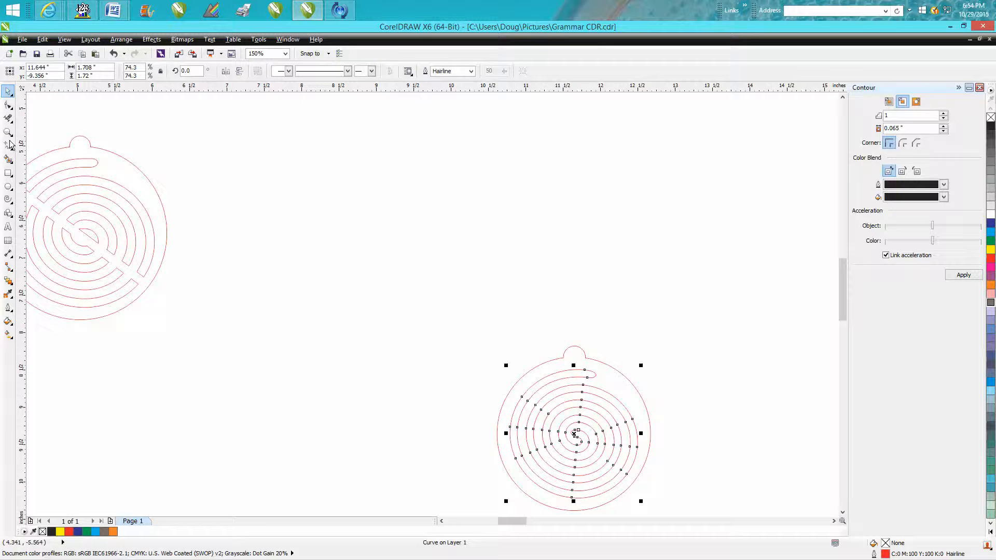
# Draw a smaller hole circle and place it inside the hanger loop
pyautogui.click(10, 131)
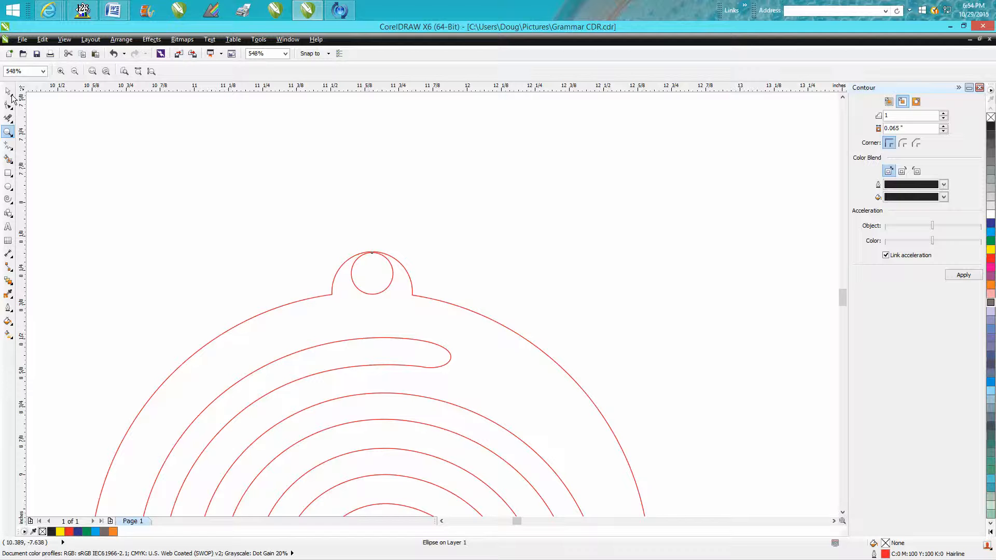
pyautogui.click(378, 282)
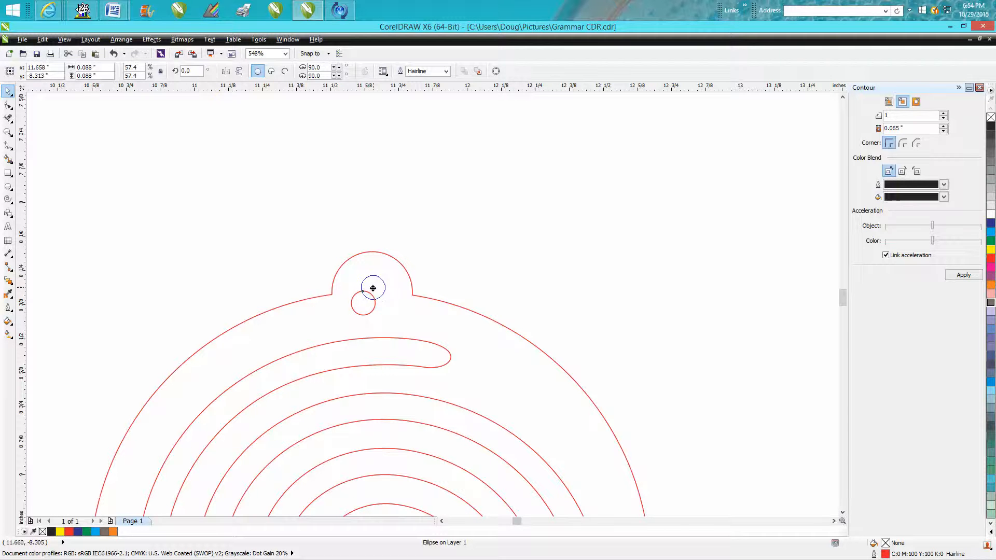
pyautogui.click(373, 288)
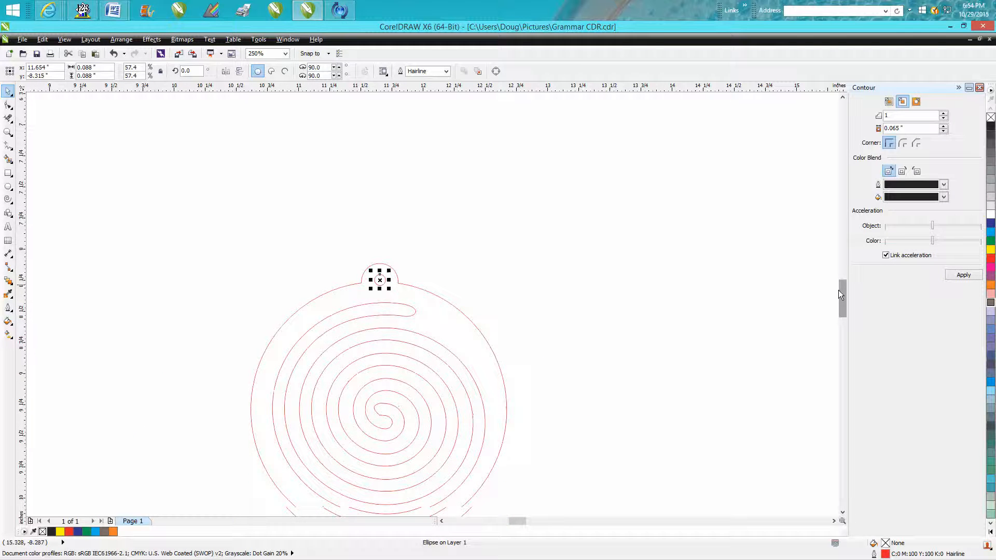
pyautogui.click(977, 87)
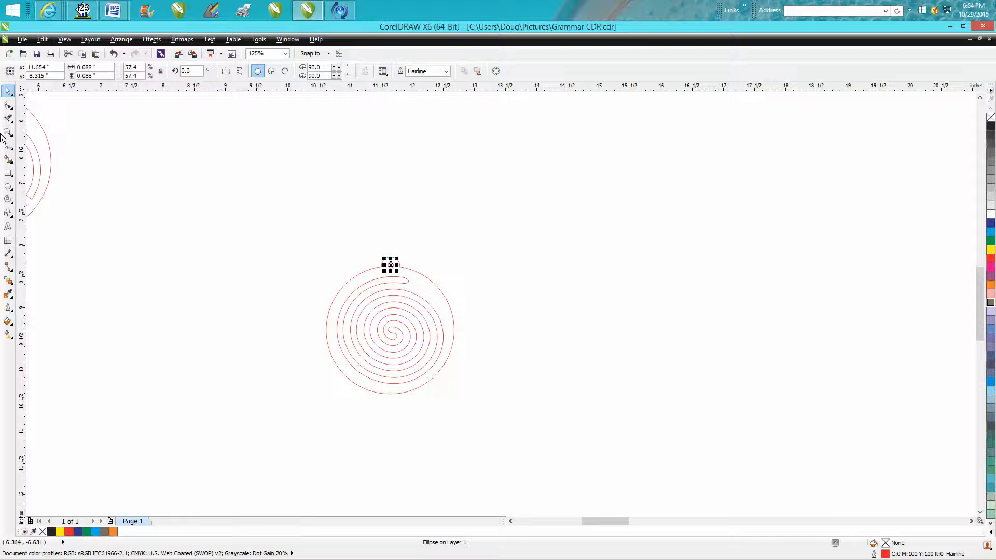
pyautogui.click(8, 132)
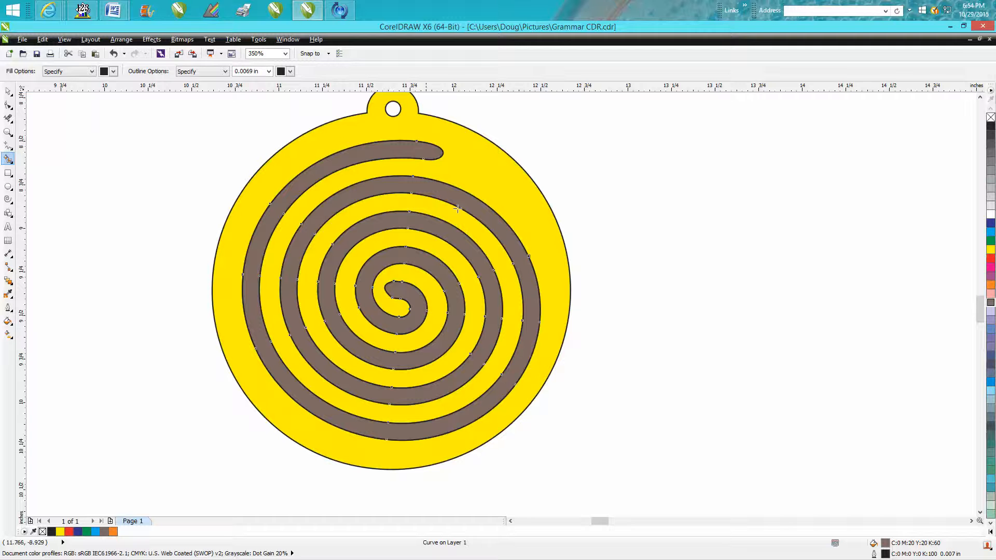
pyautogui.moveTo(499, 231)
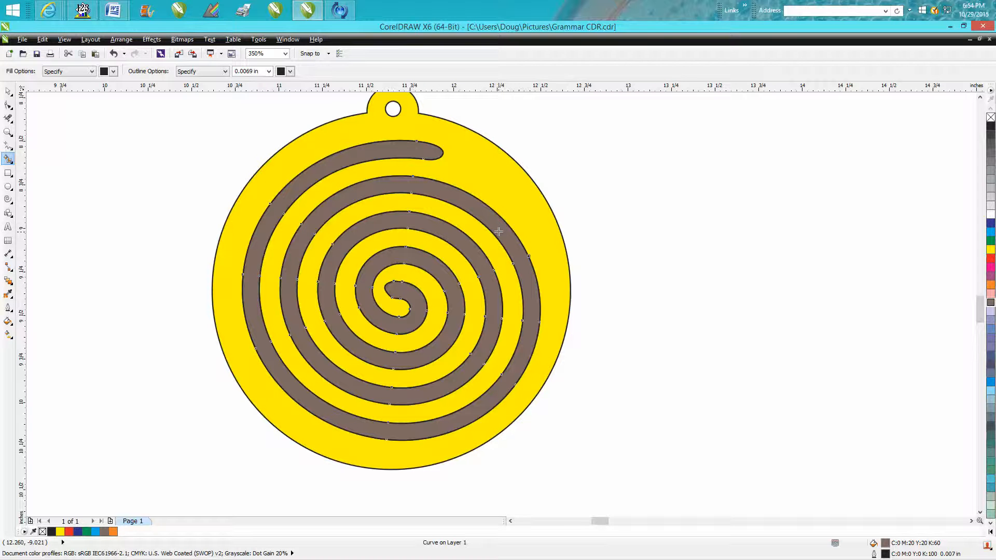
pyautogui.moveTo(808, 305)
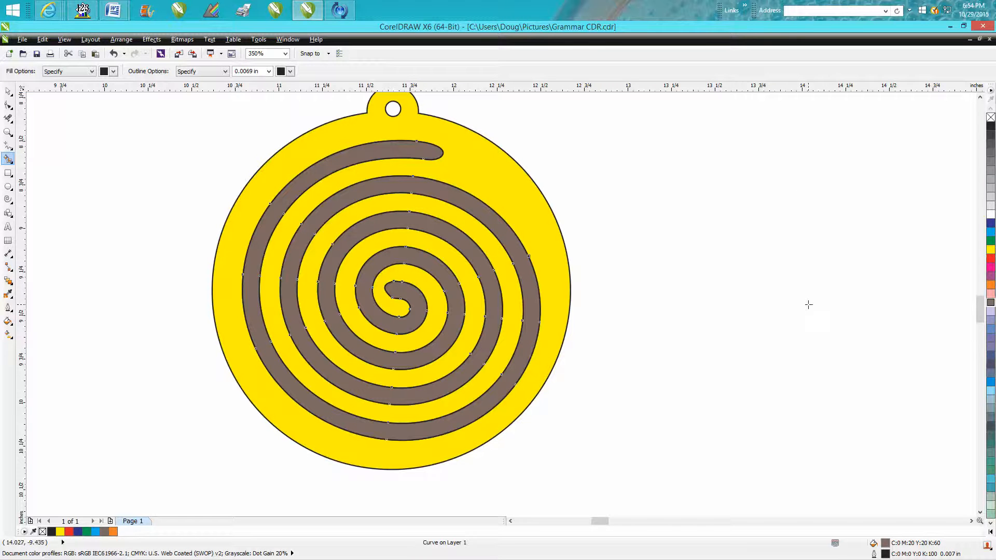
pyautogui.moveTo(873, 312)
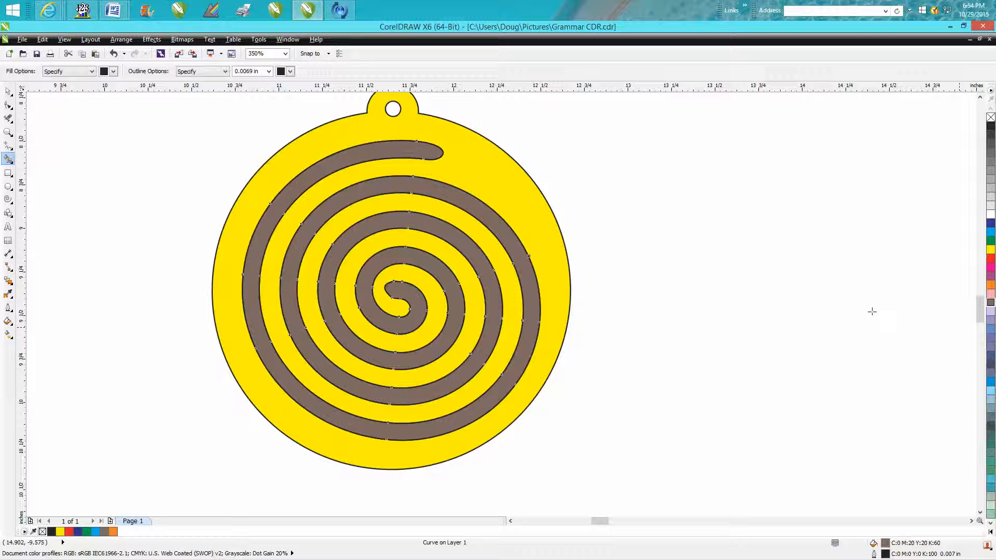
pyautogui.moveTo(496, 207)
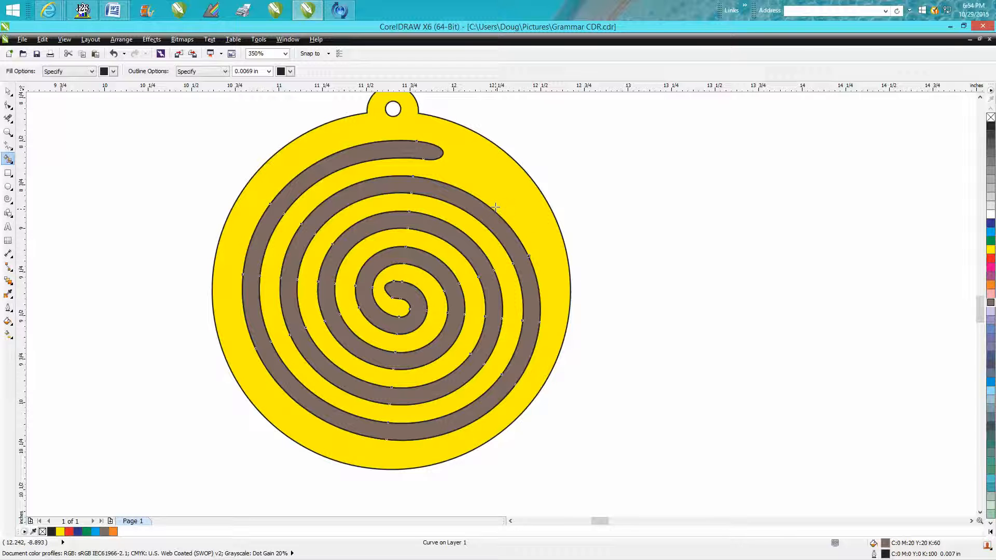
pyautogui.moveTo(463, 311)
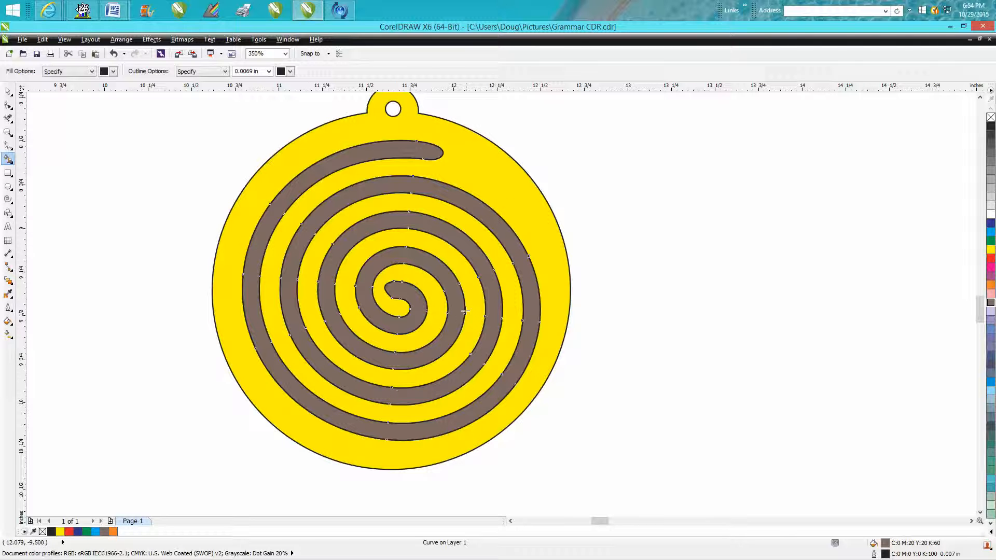
pyautogui.moveTo(278, 185)
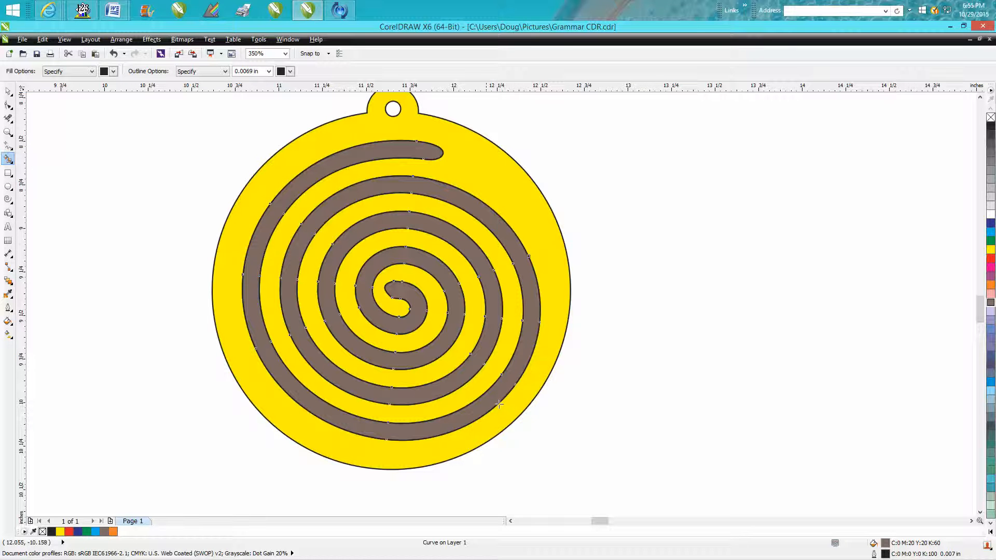
pyautogui.moveTo(394, 195)
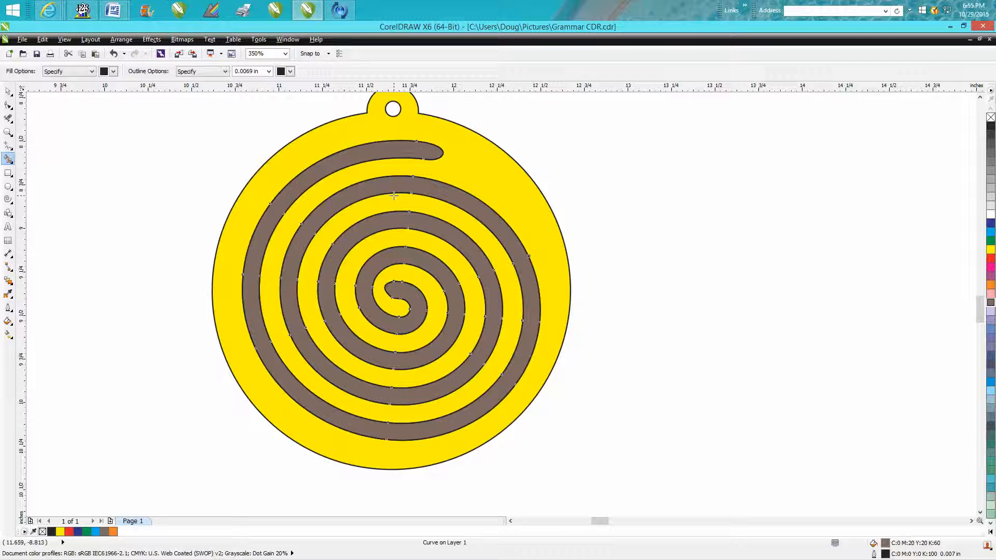
pyautogui.moveTo(361, 189)
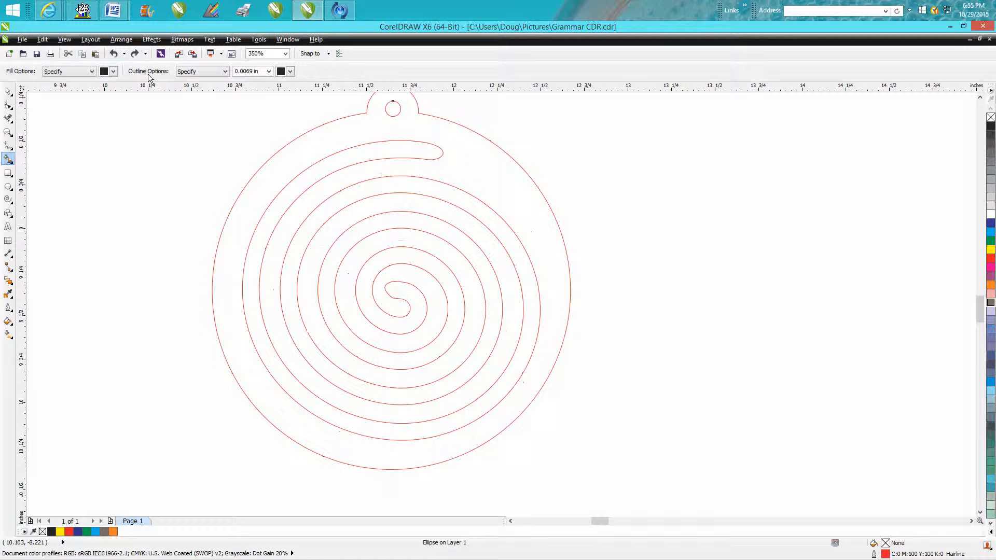
pyautogui.click(133, 53)
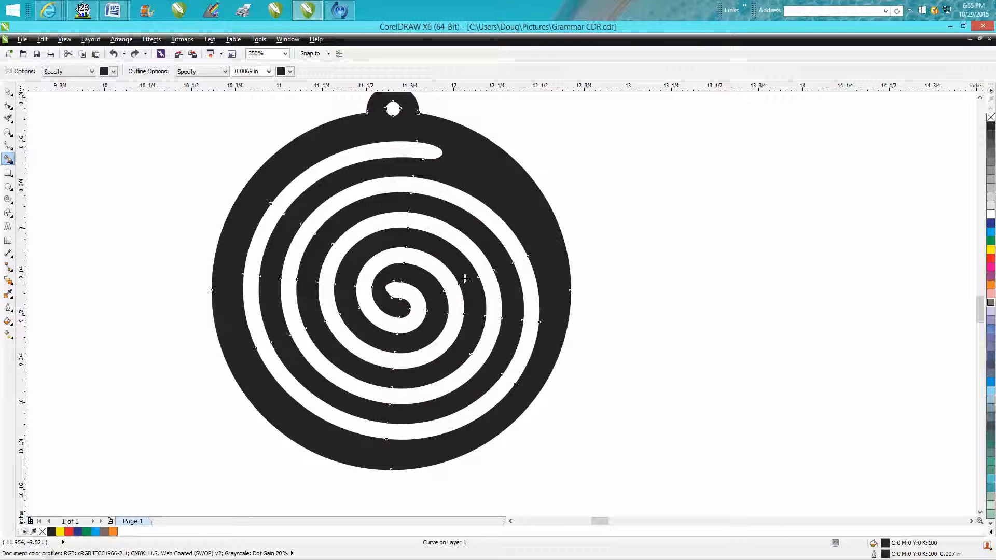
pyautogui.moveTo(422, 282)
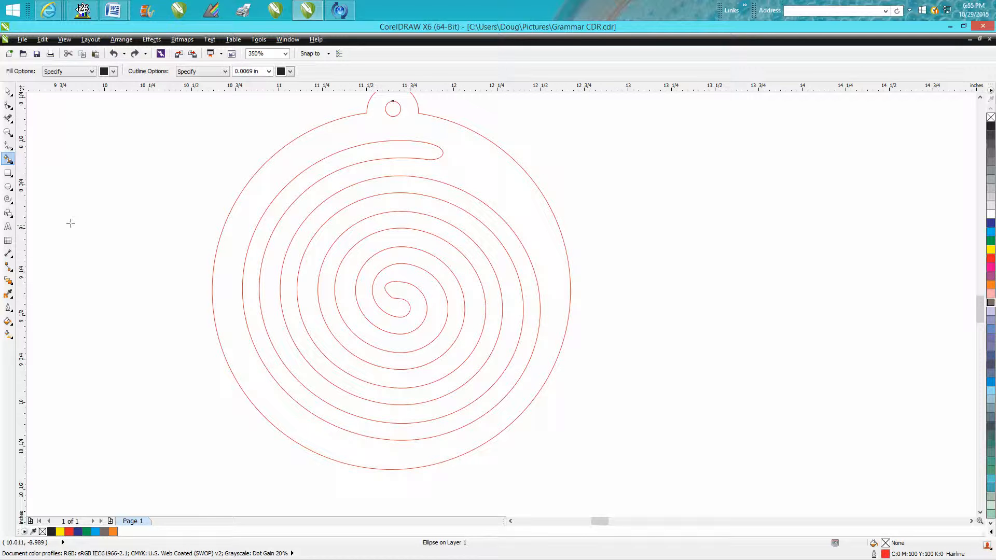
# Draw a thin red rectangle bar and stretch it horizontally across the spiral's middle
pyautogui.click(392, 108)
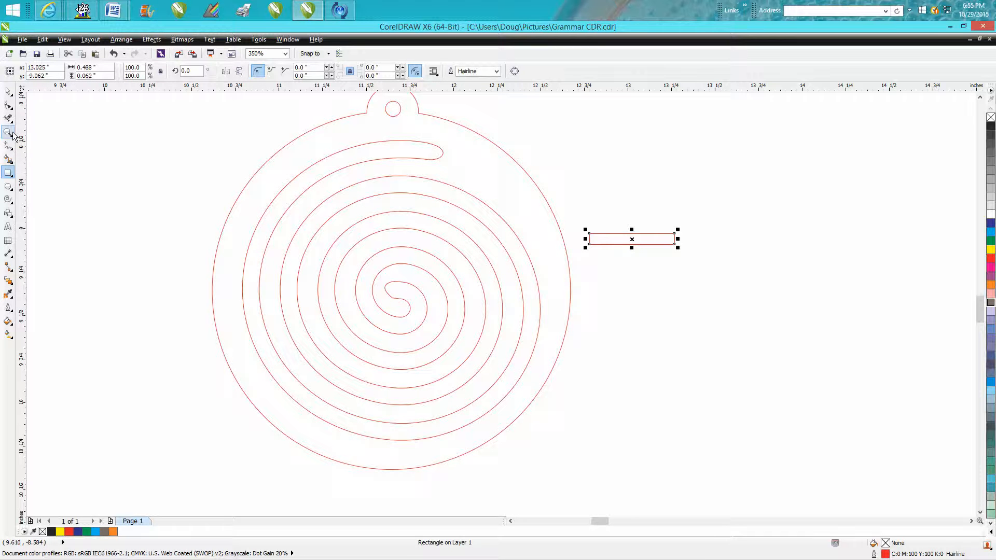
pyautogui.moveTo(312, 189)
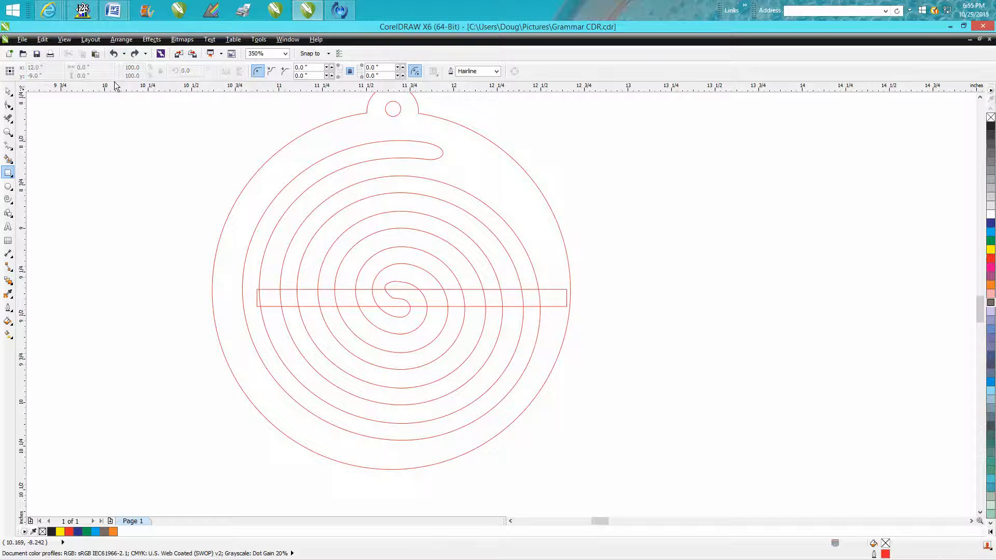
pyautogui.click(9, 91)
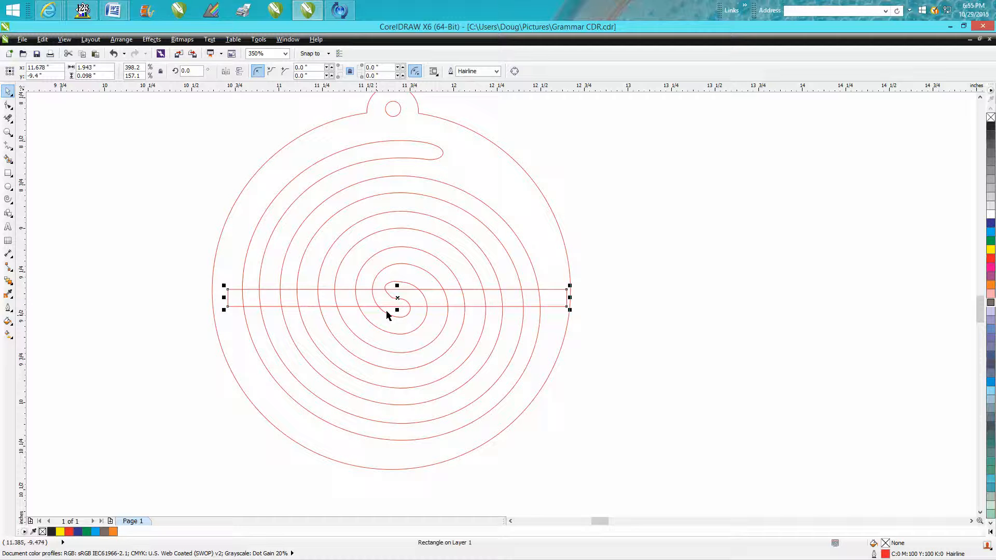
# Put the crossing bar into rotation mode to angle it diagonally across the spiral
pyautogui.click(395, 297)
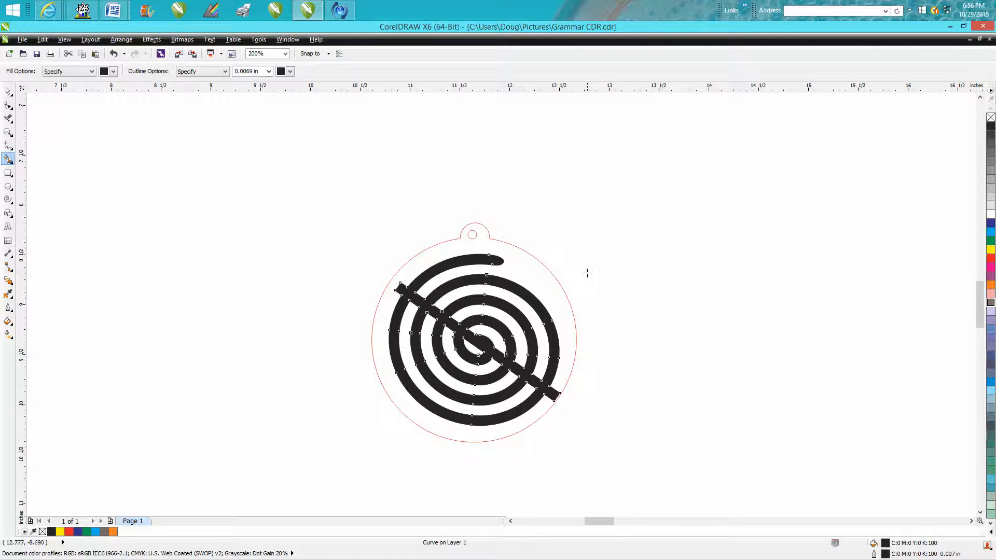
pyautogui.moveTo(637, 342)
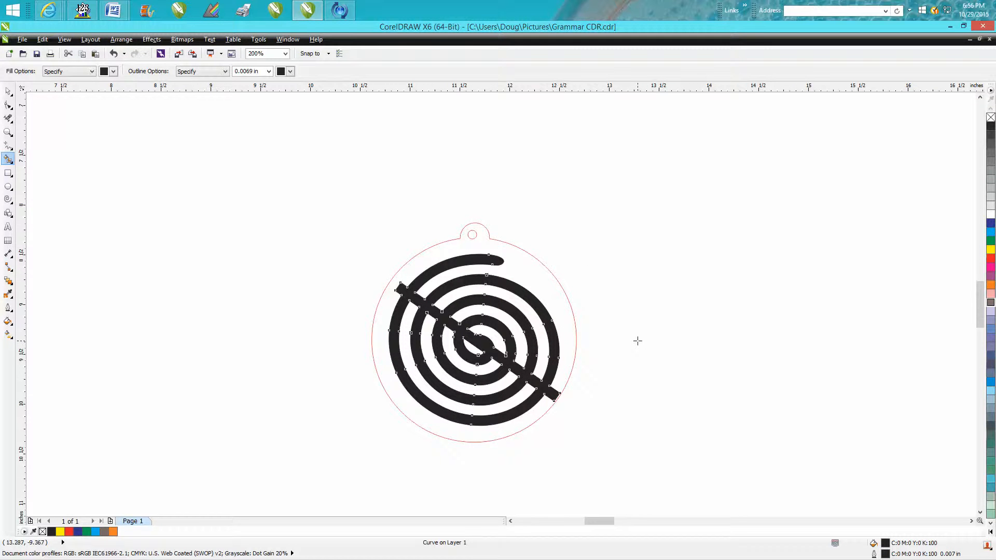
pyautogui.moveTo(489, 344)
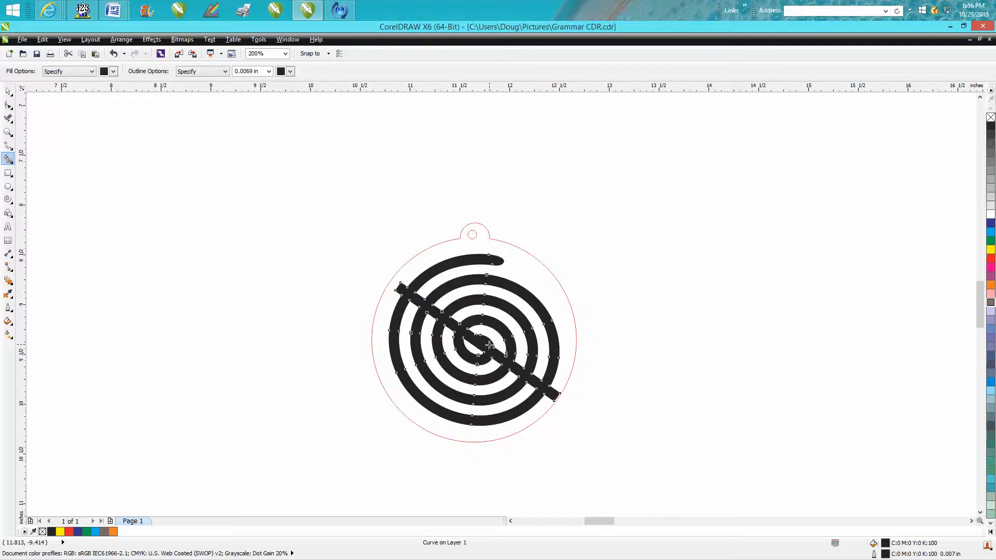
pyautogui.moveTo(539, 311)
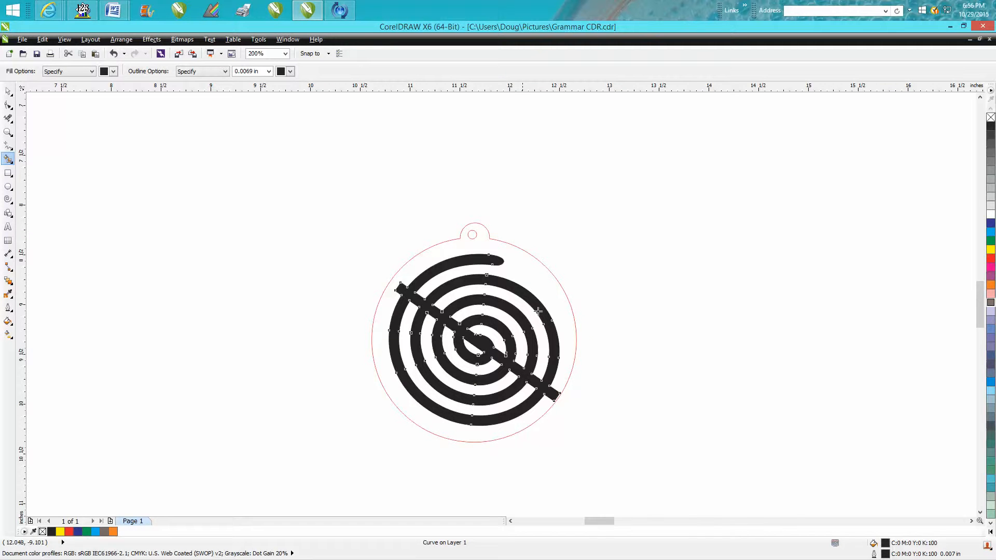
pyautogui.moveTo(547, 311)
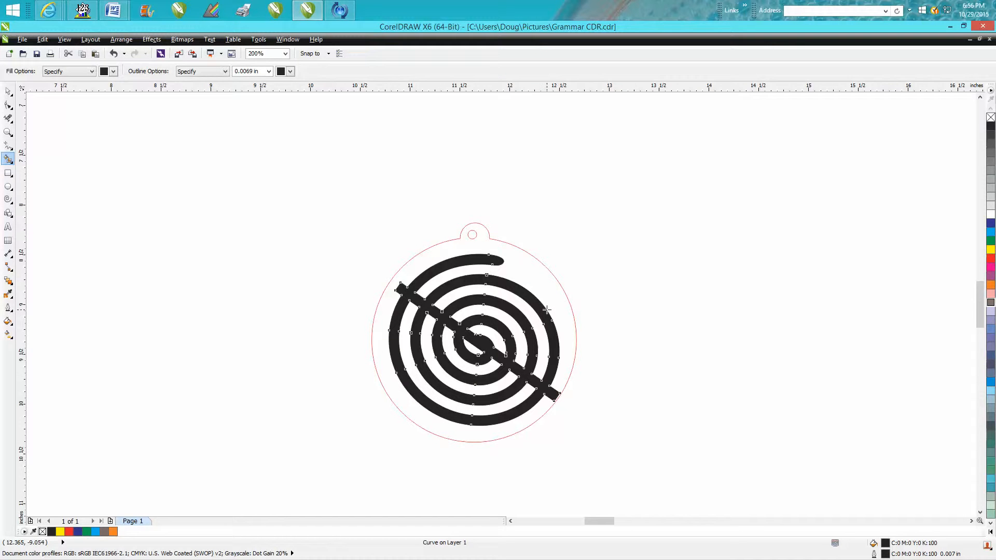